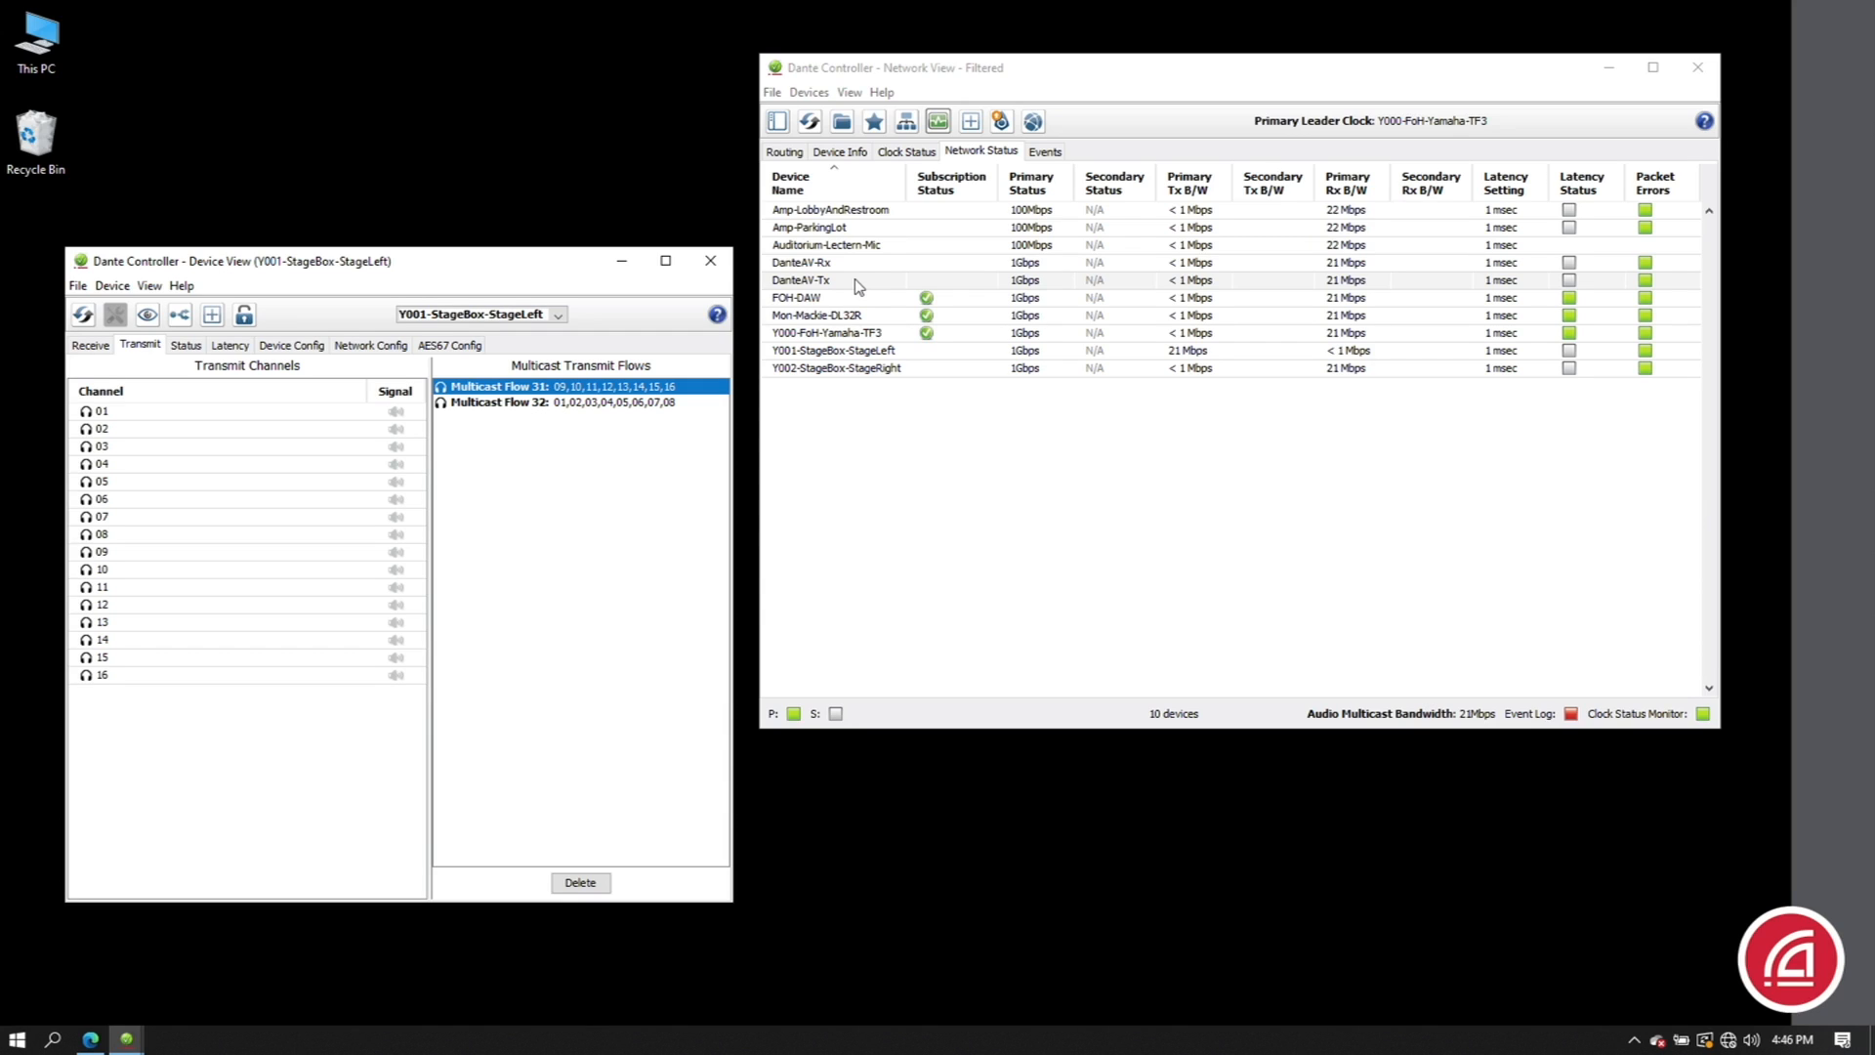
mouse_move(1227, 287)
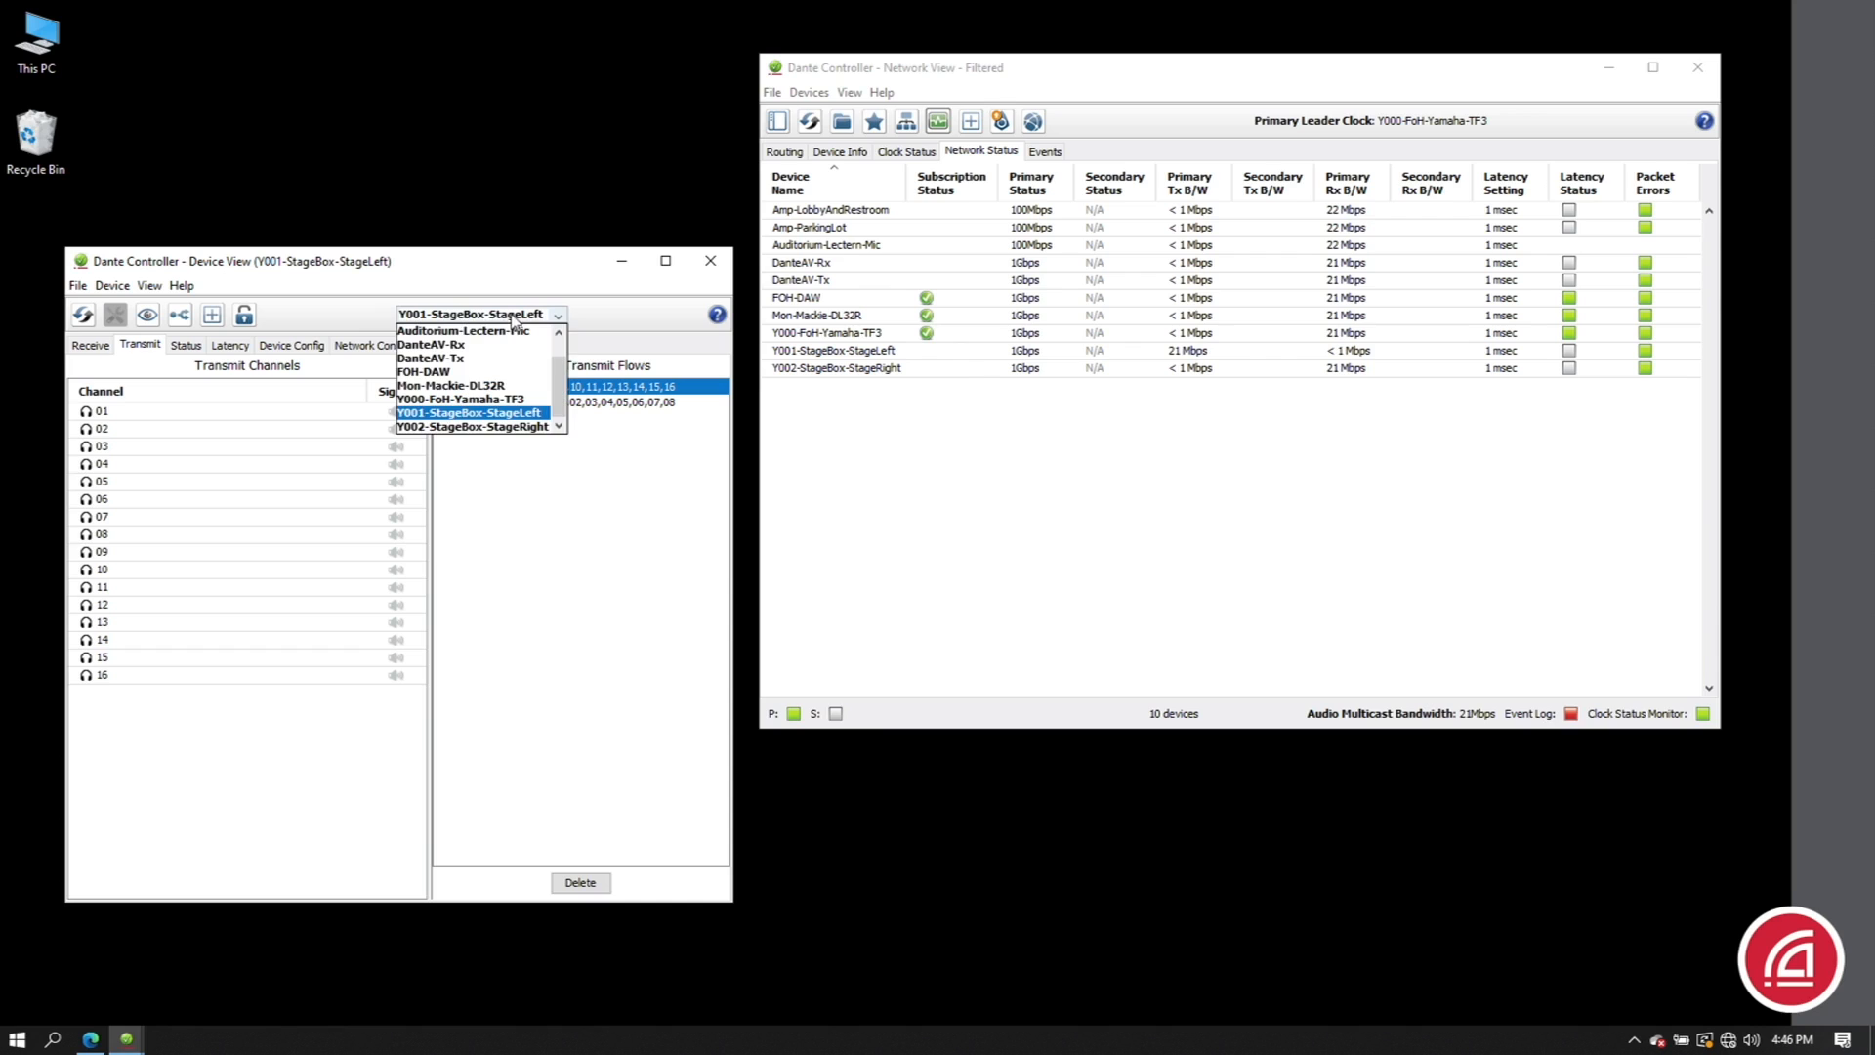
- Show DanteAV-Tx in Device View and bring up the View menu options
click(428, 358)
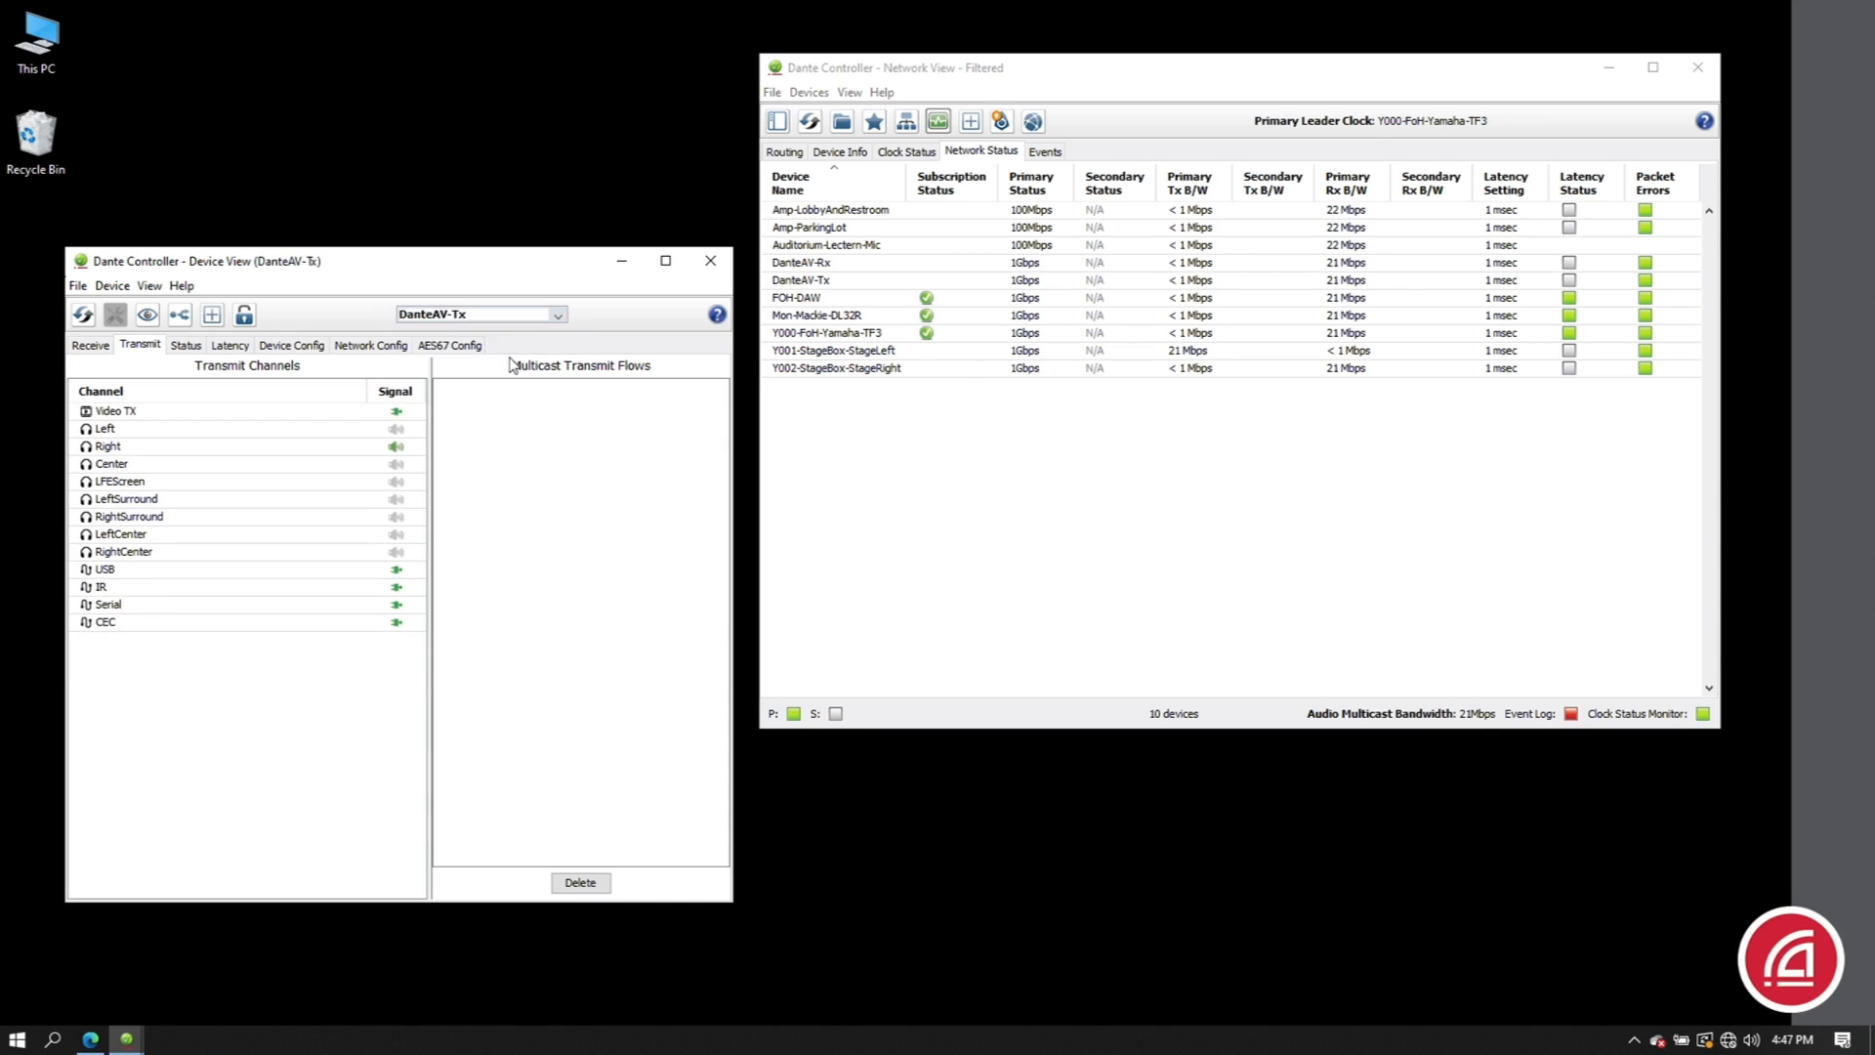
click(148, 285)
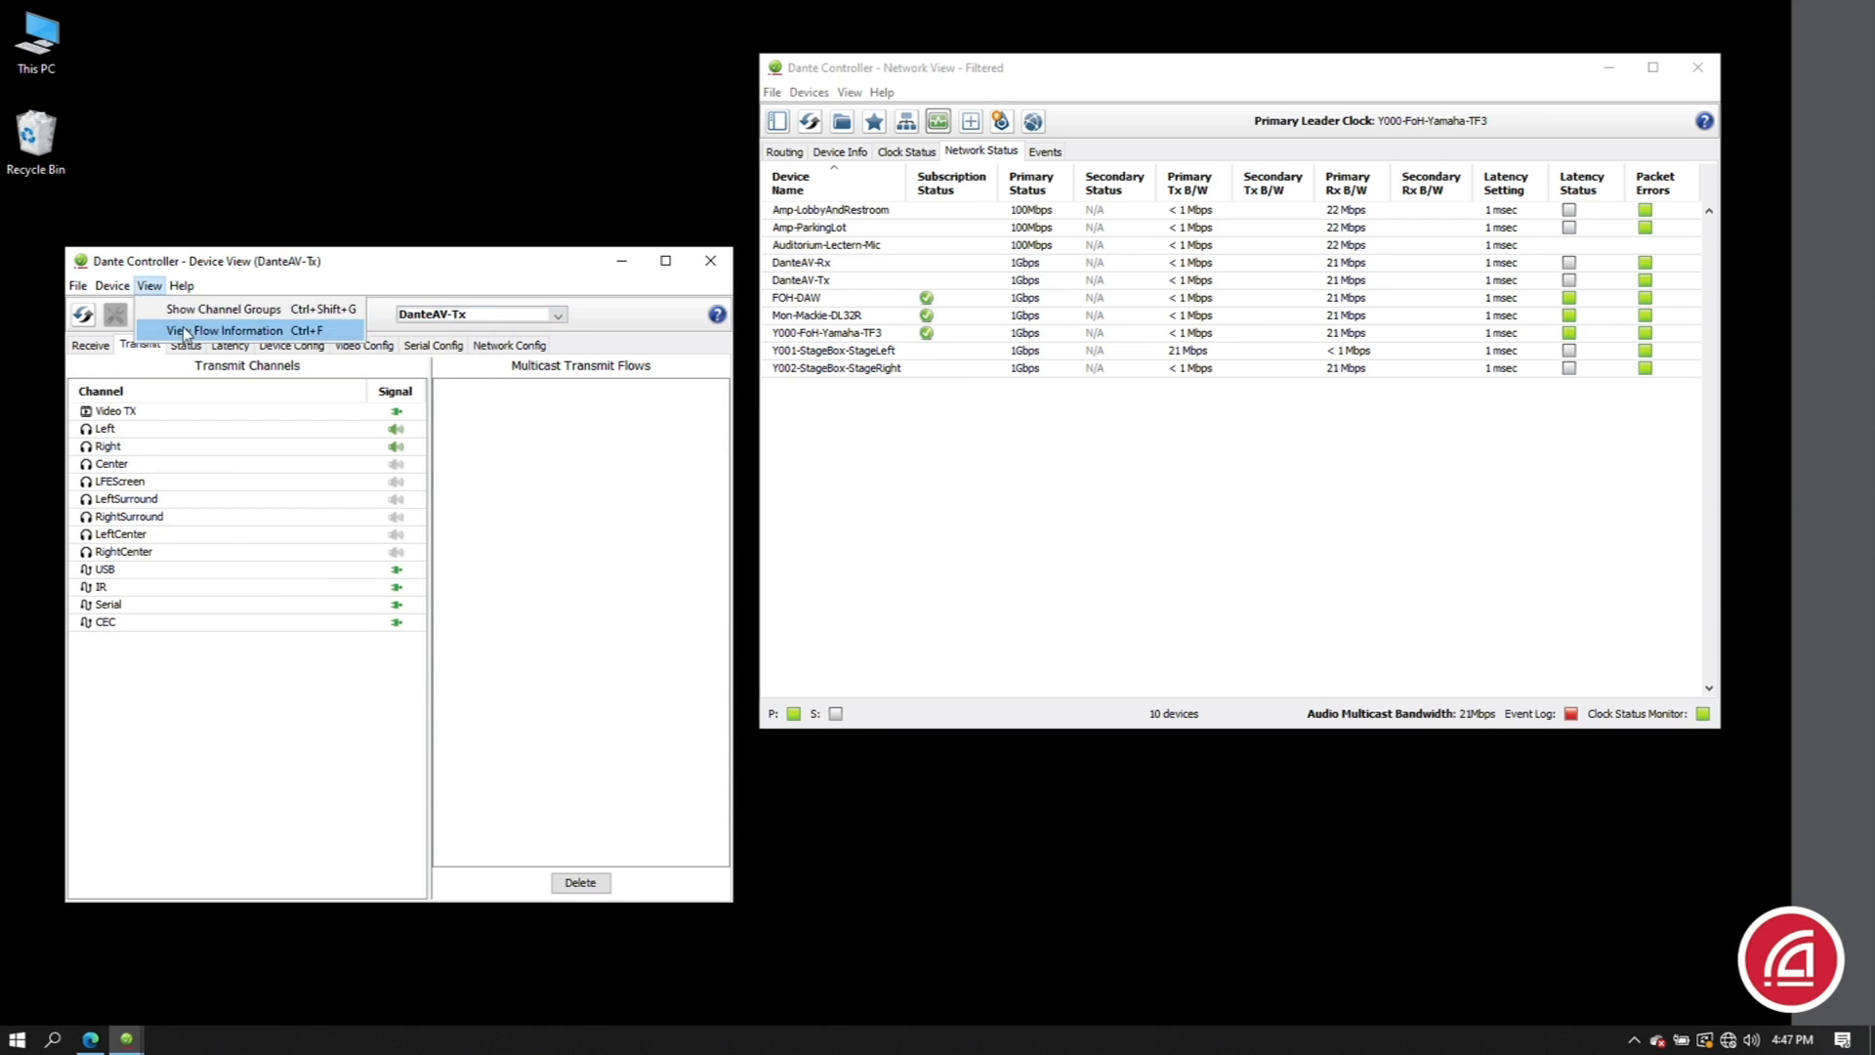
- Review DanteAV-Tx's Video, Audio and Ancillary flow counts in View Flow Information
click(223, 330)
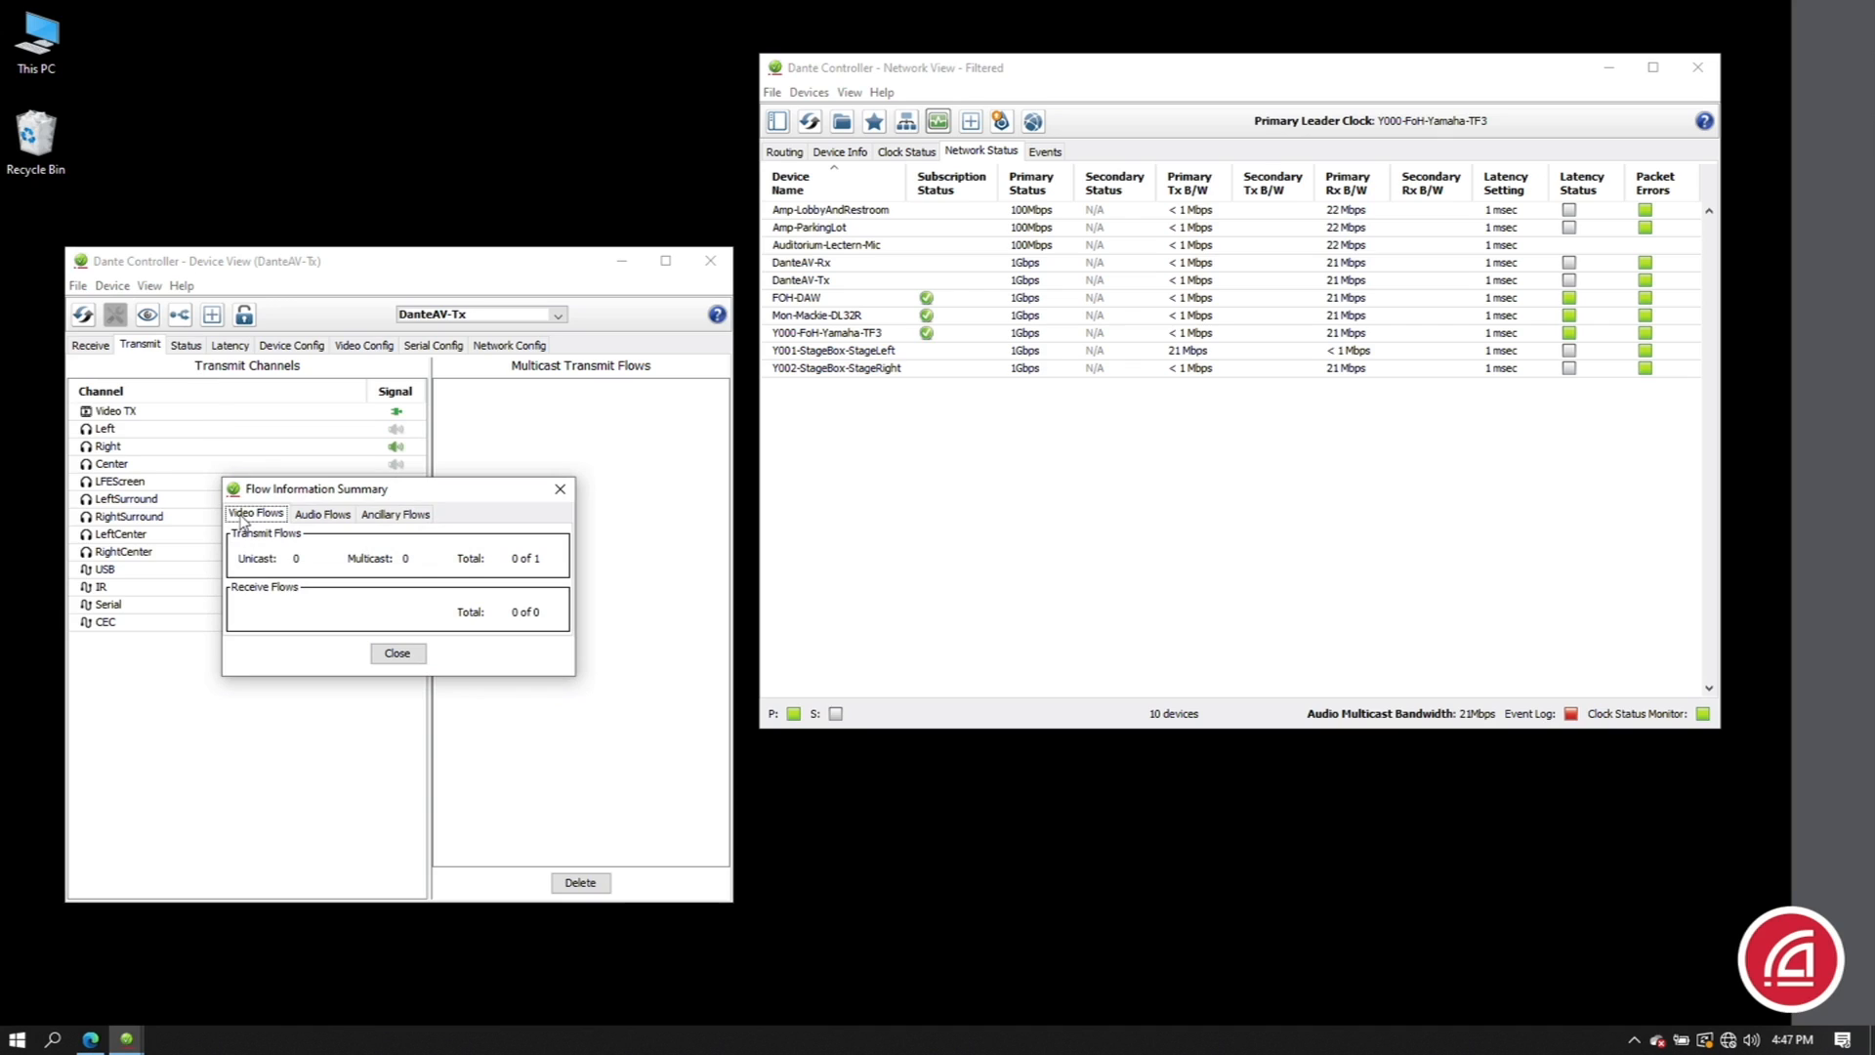
click(322, 514)
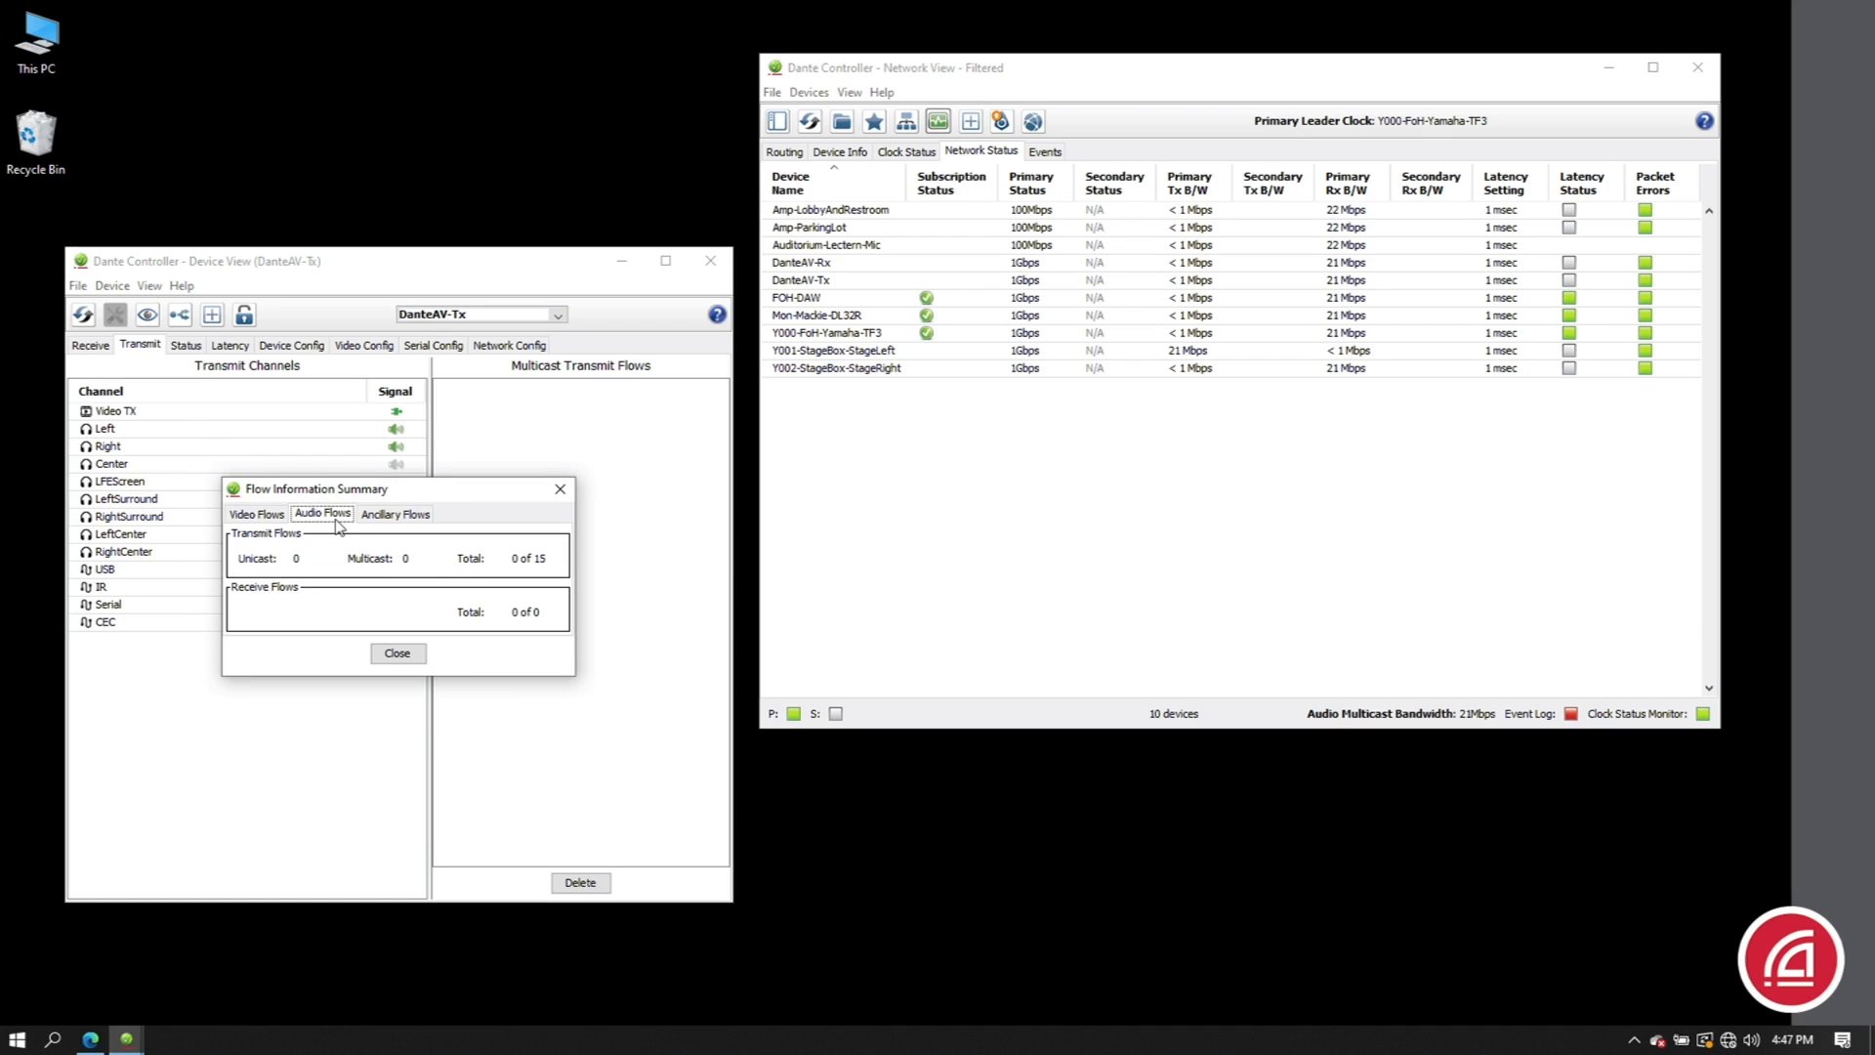
click(394, 514)
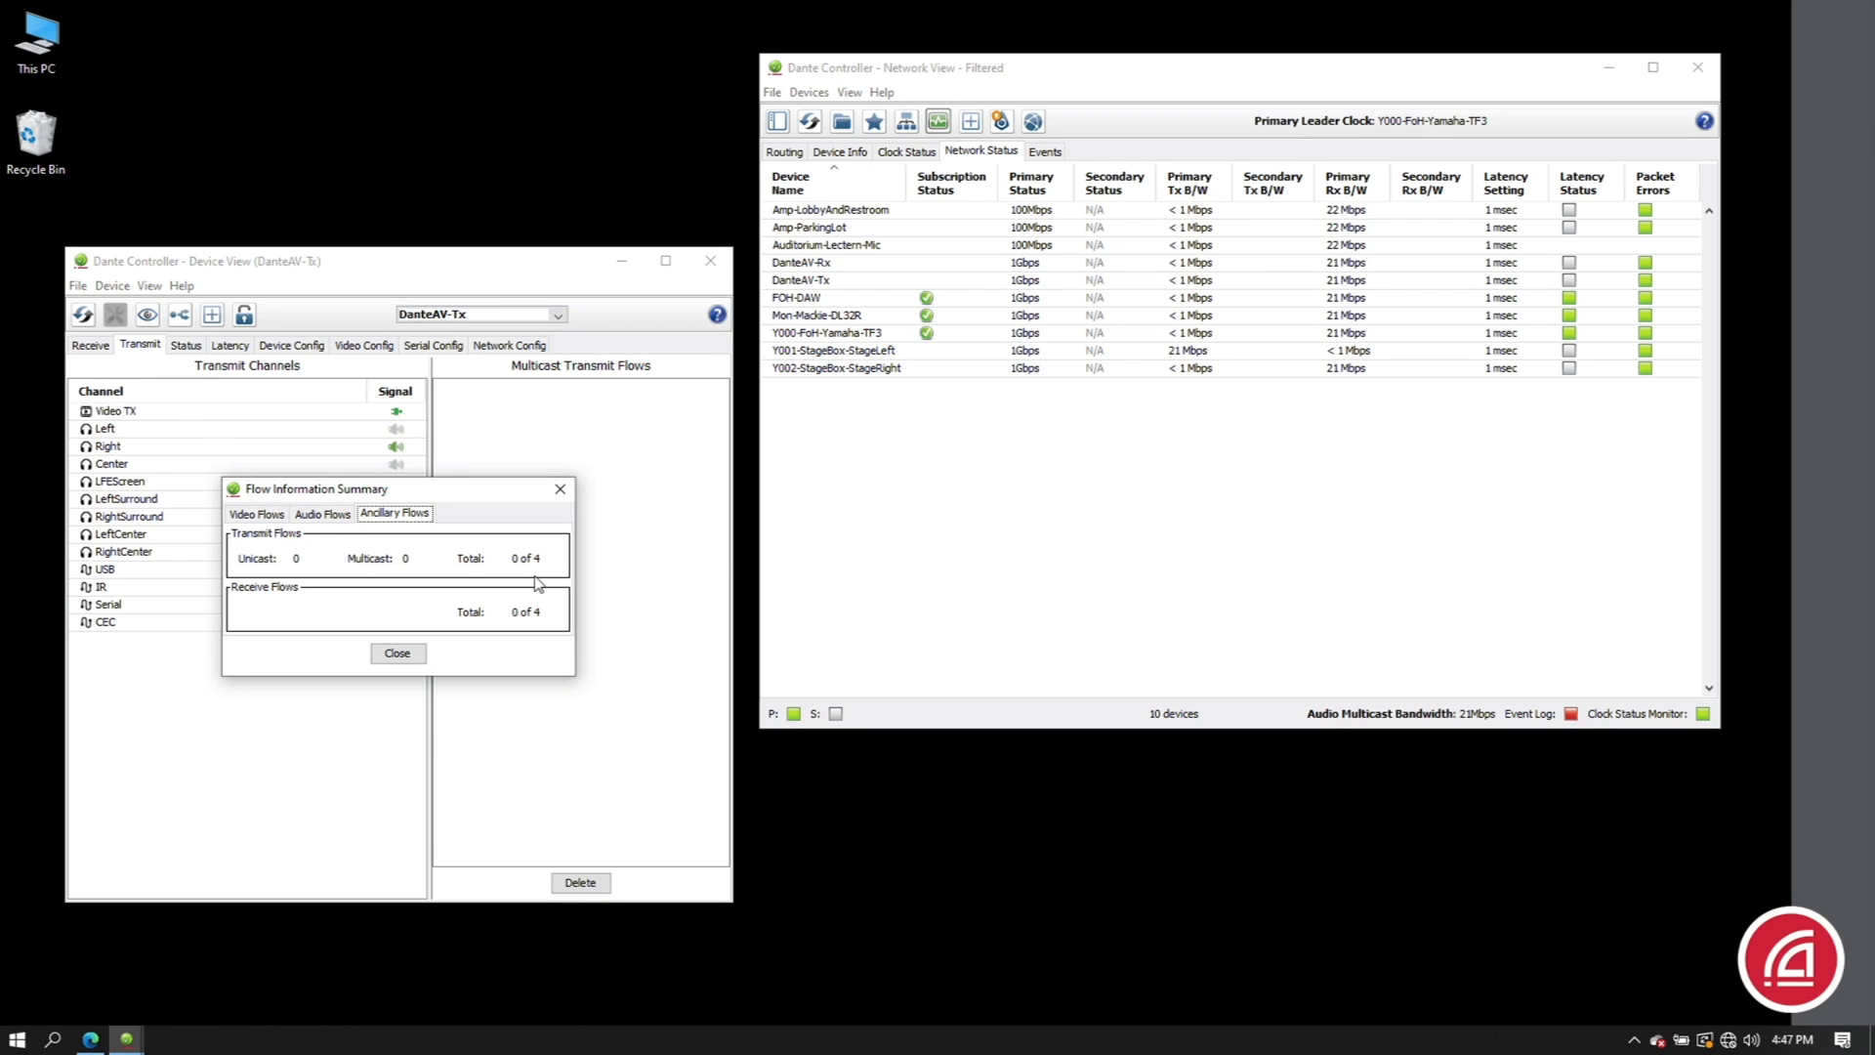
click(256, 513)
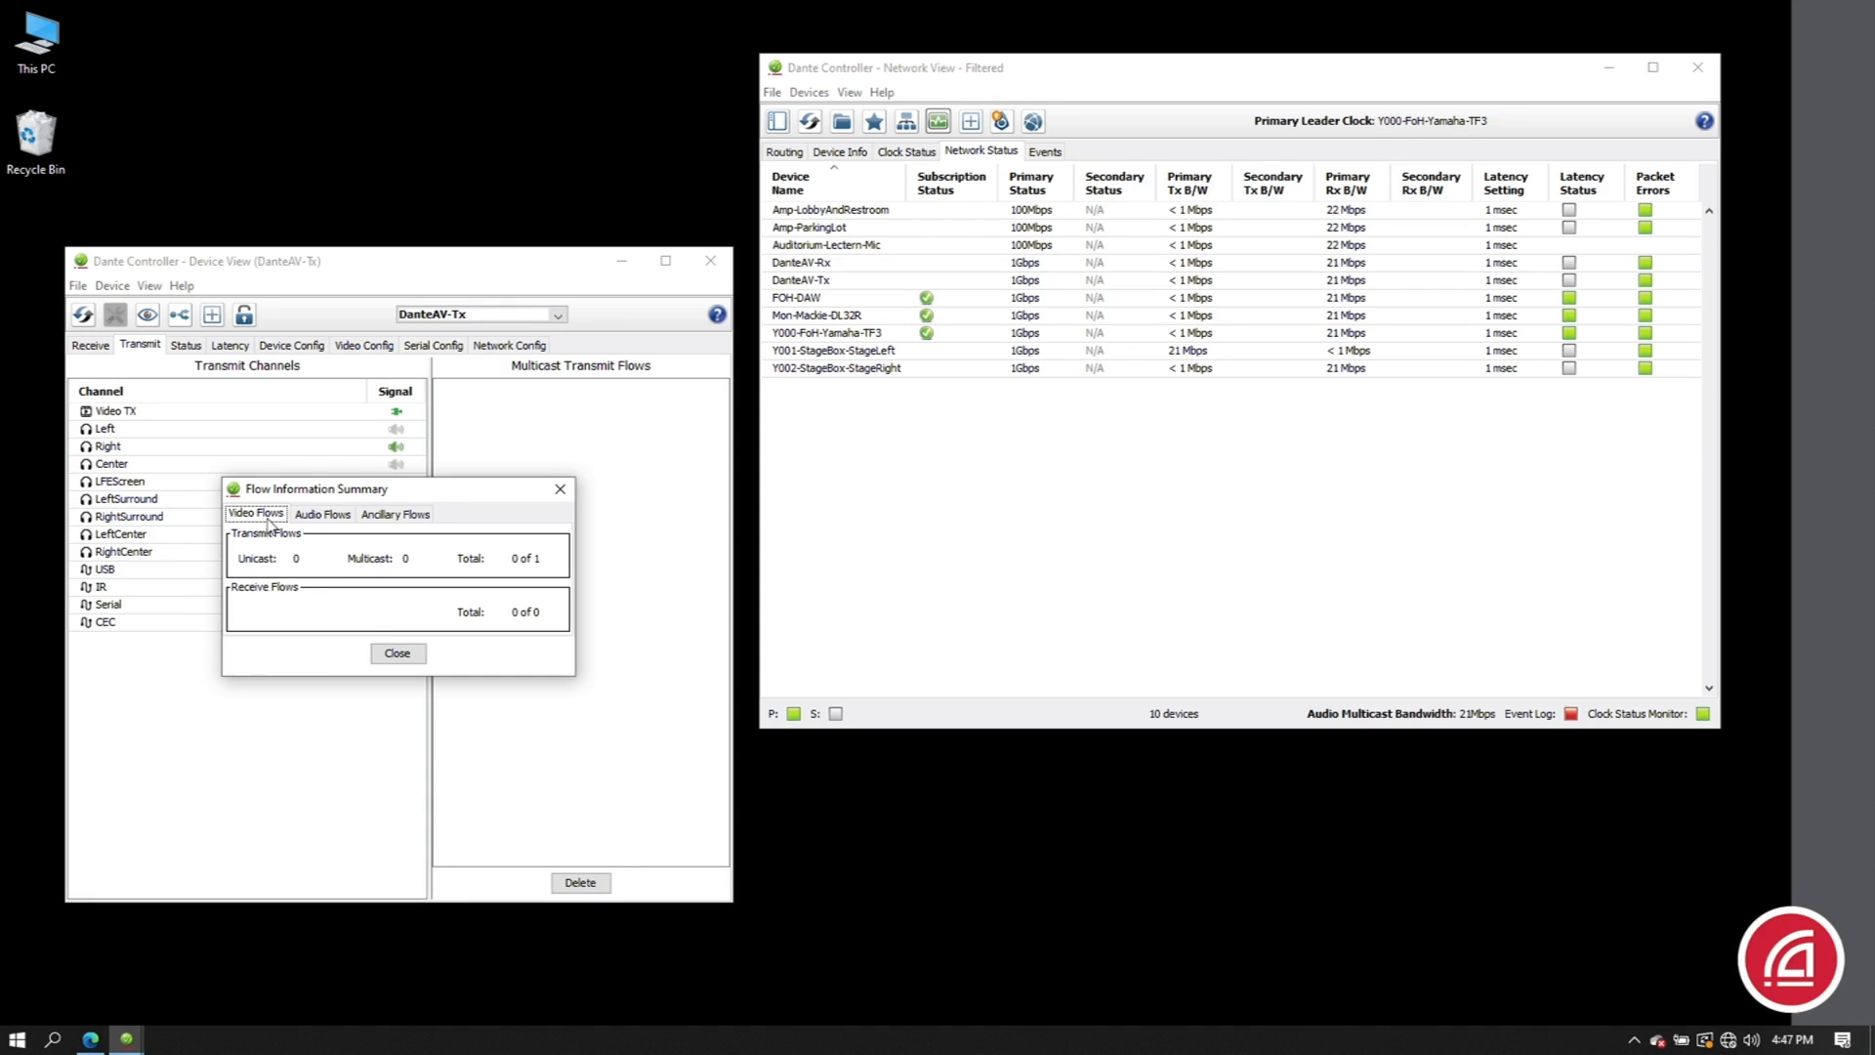
click(397, 652)
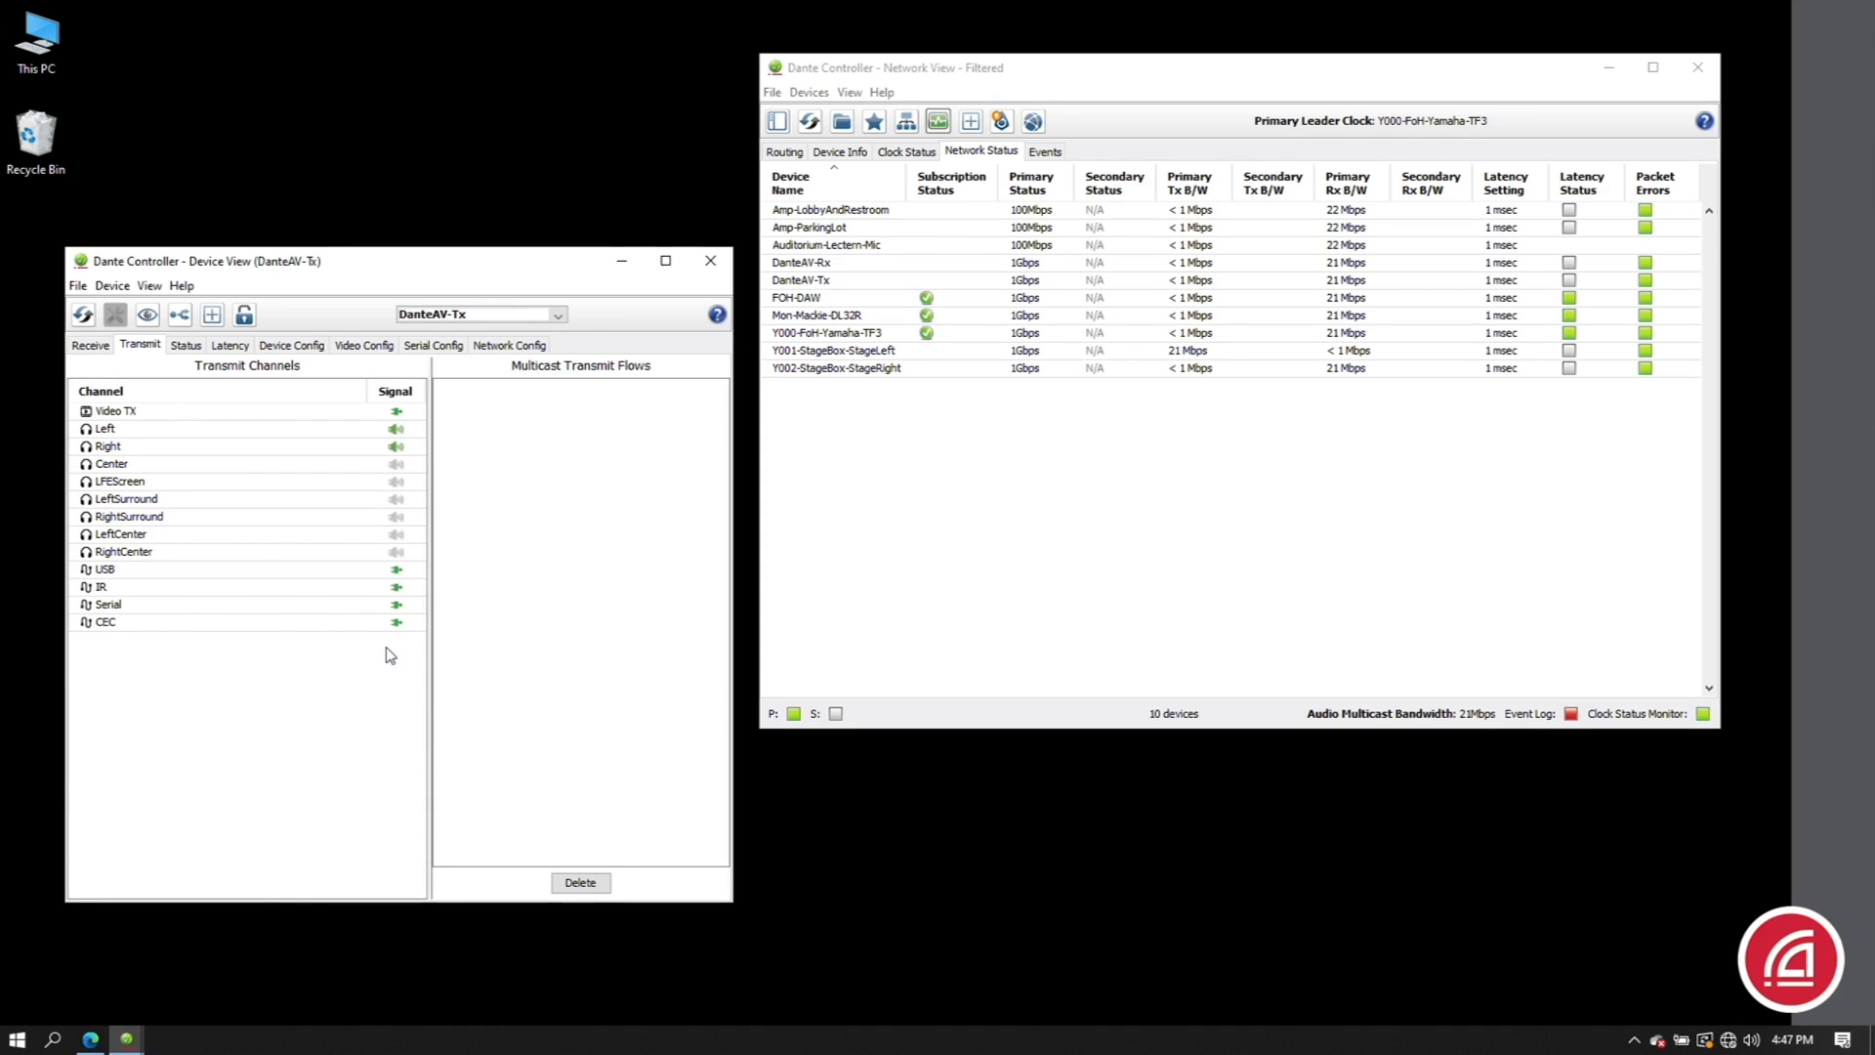
- Create Multicast Flow 1 on DanteAV-Tx carrying the Video TX channel
click(211, 312)
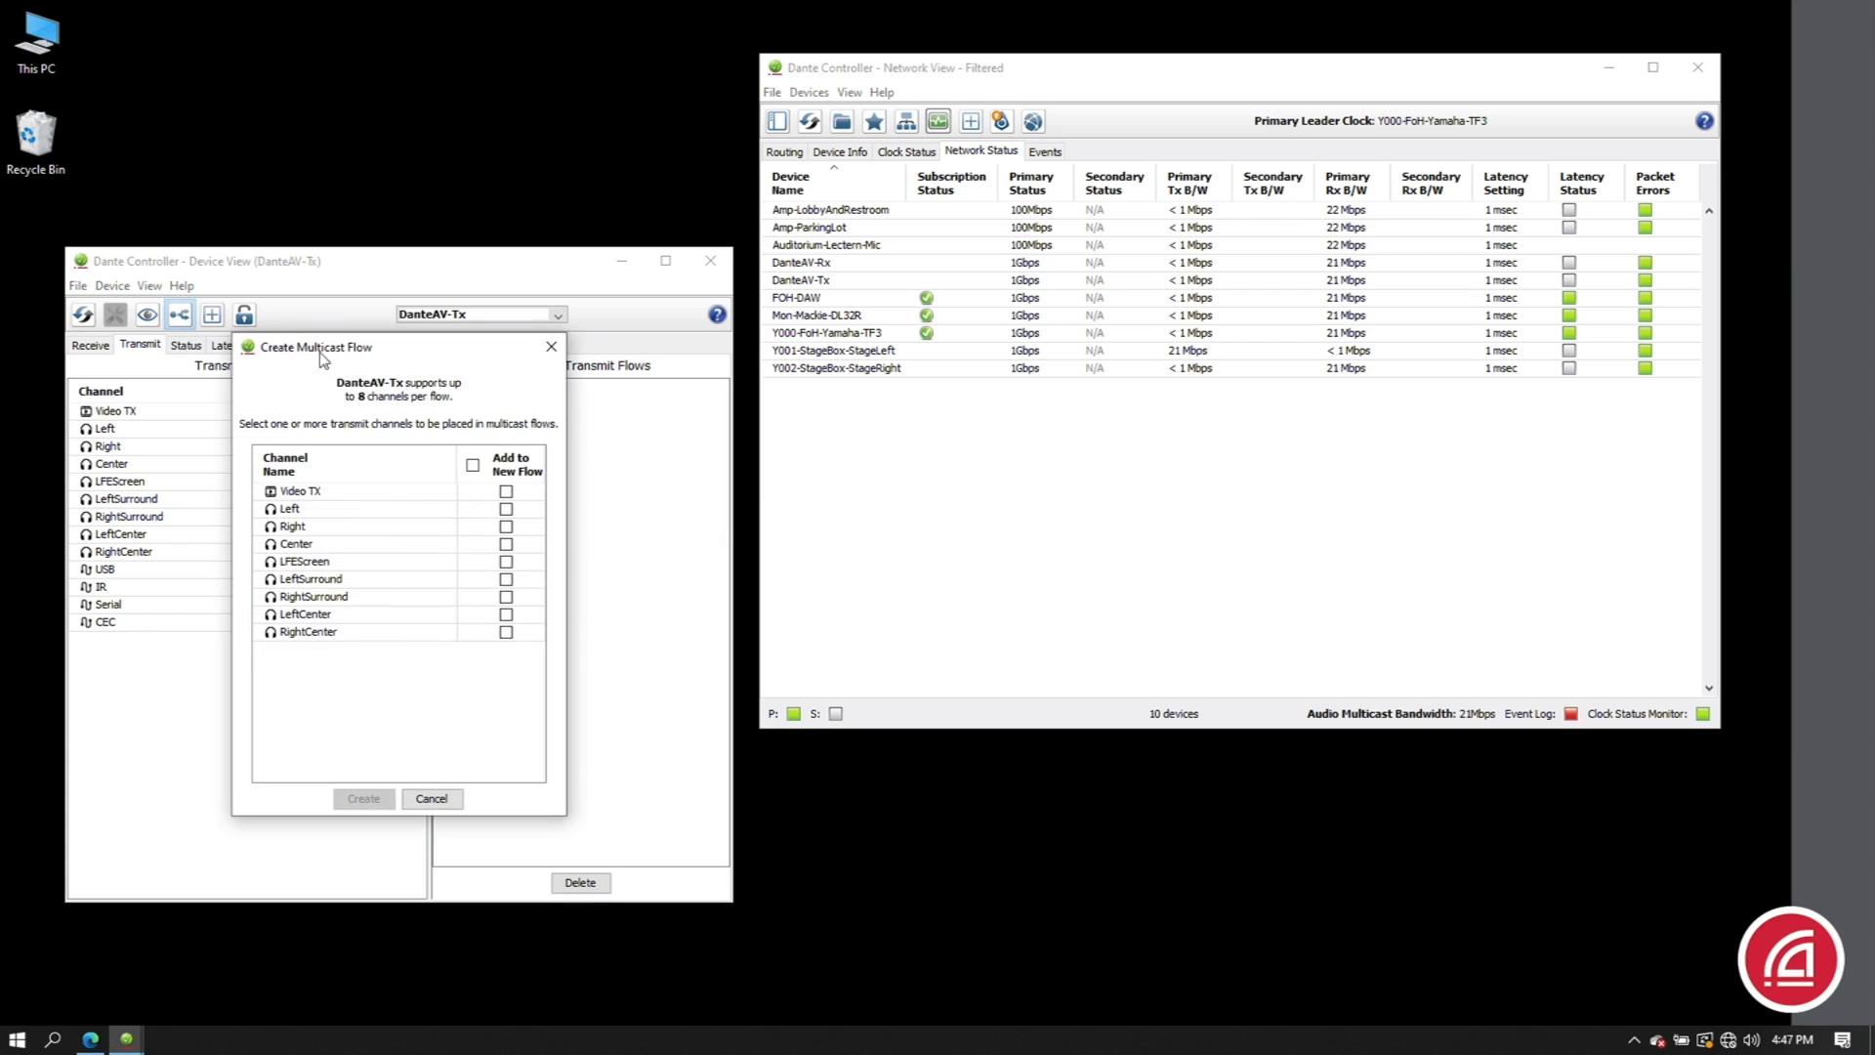
click(504, 492)
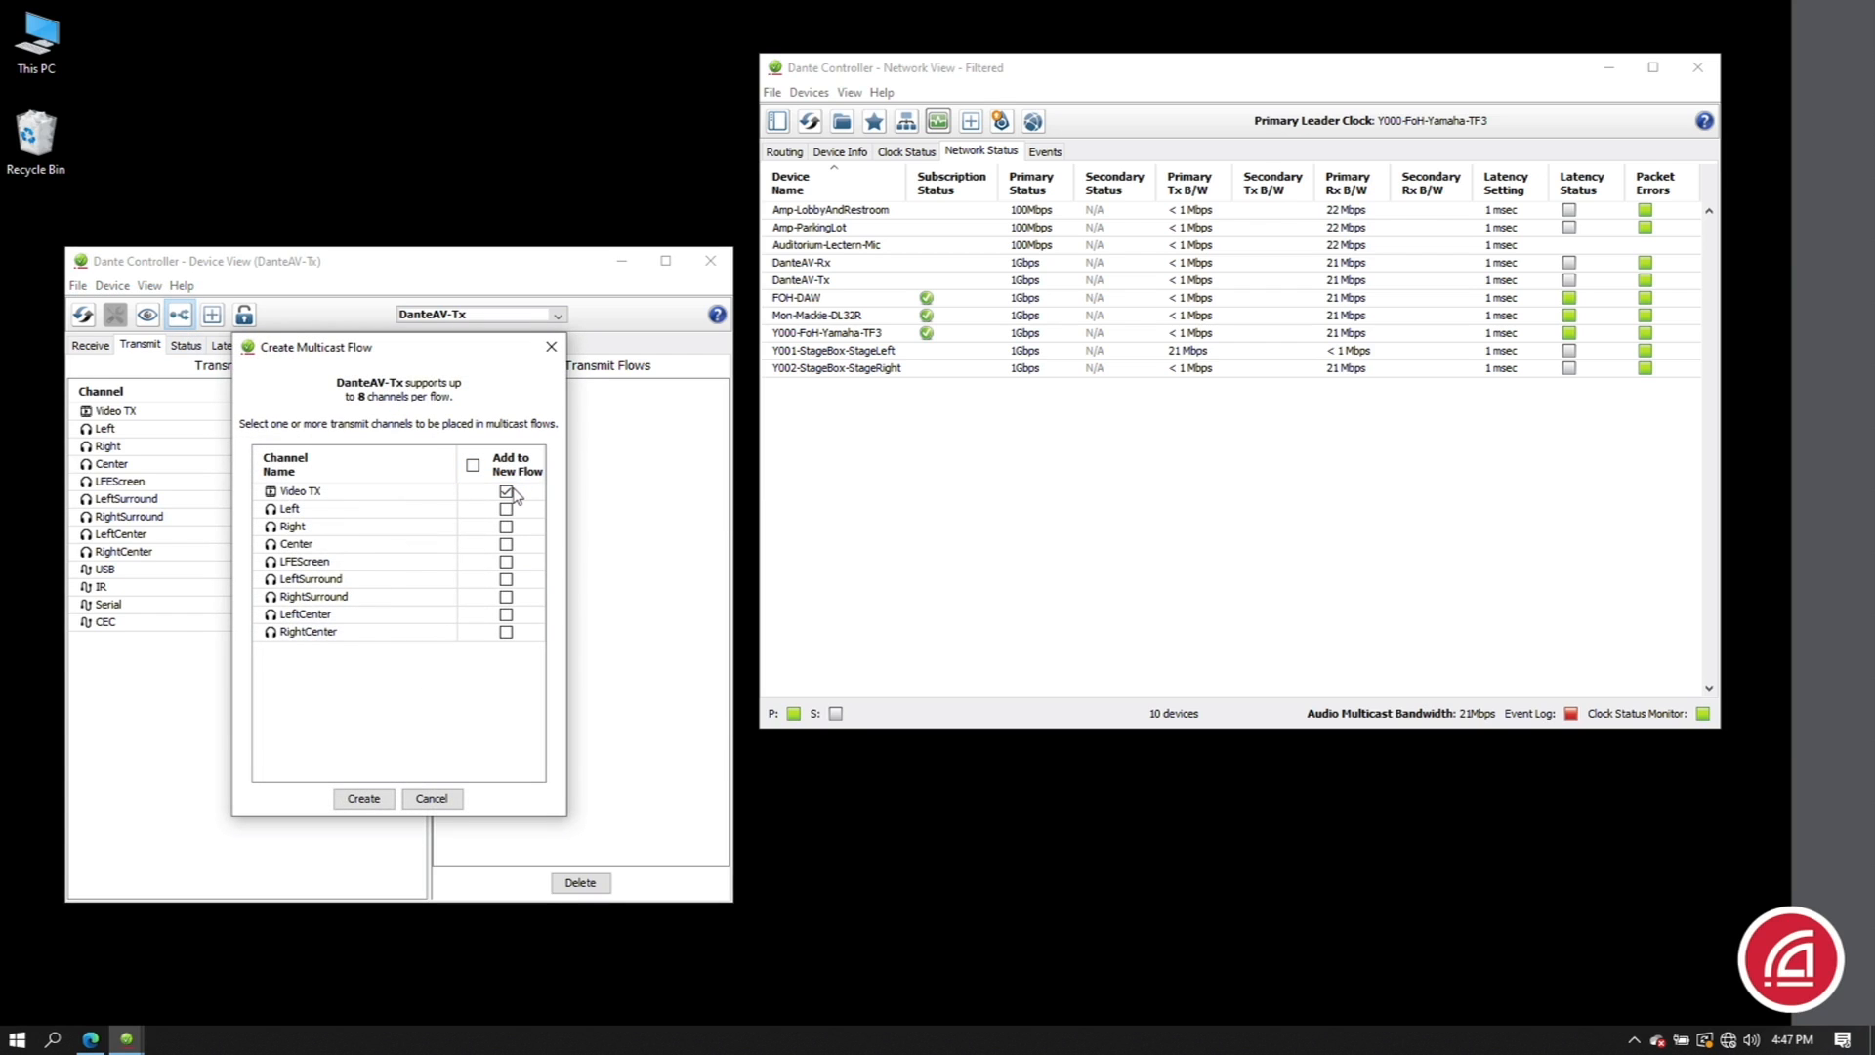
click(364, 799)
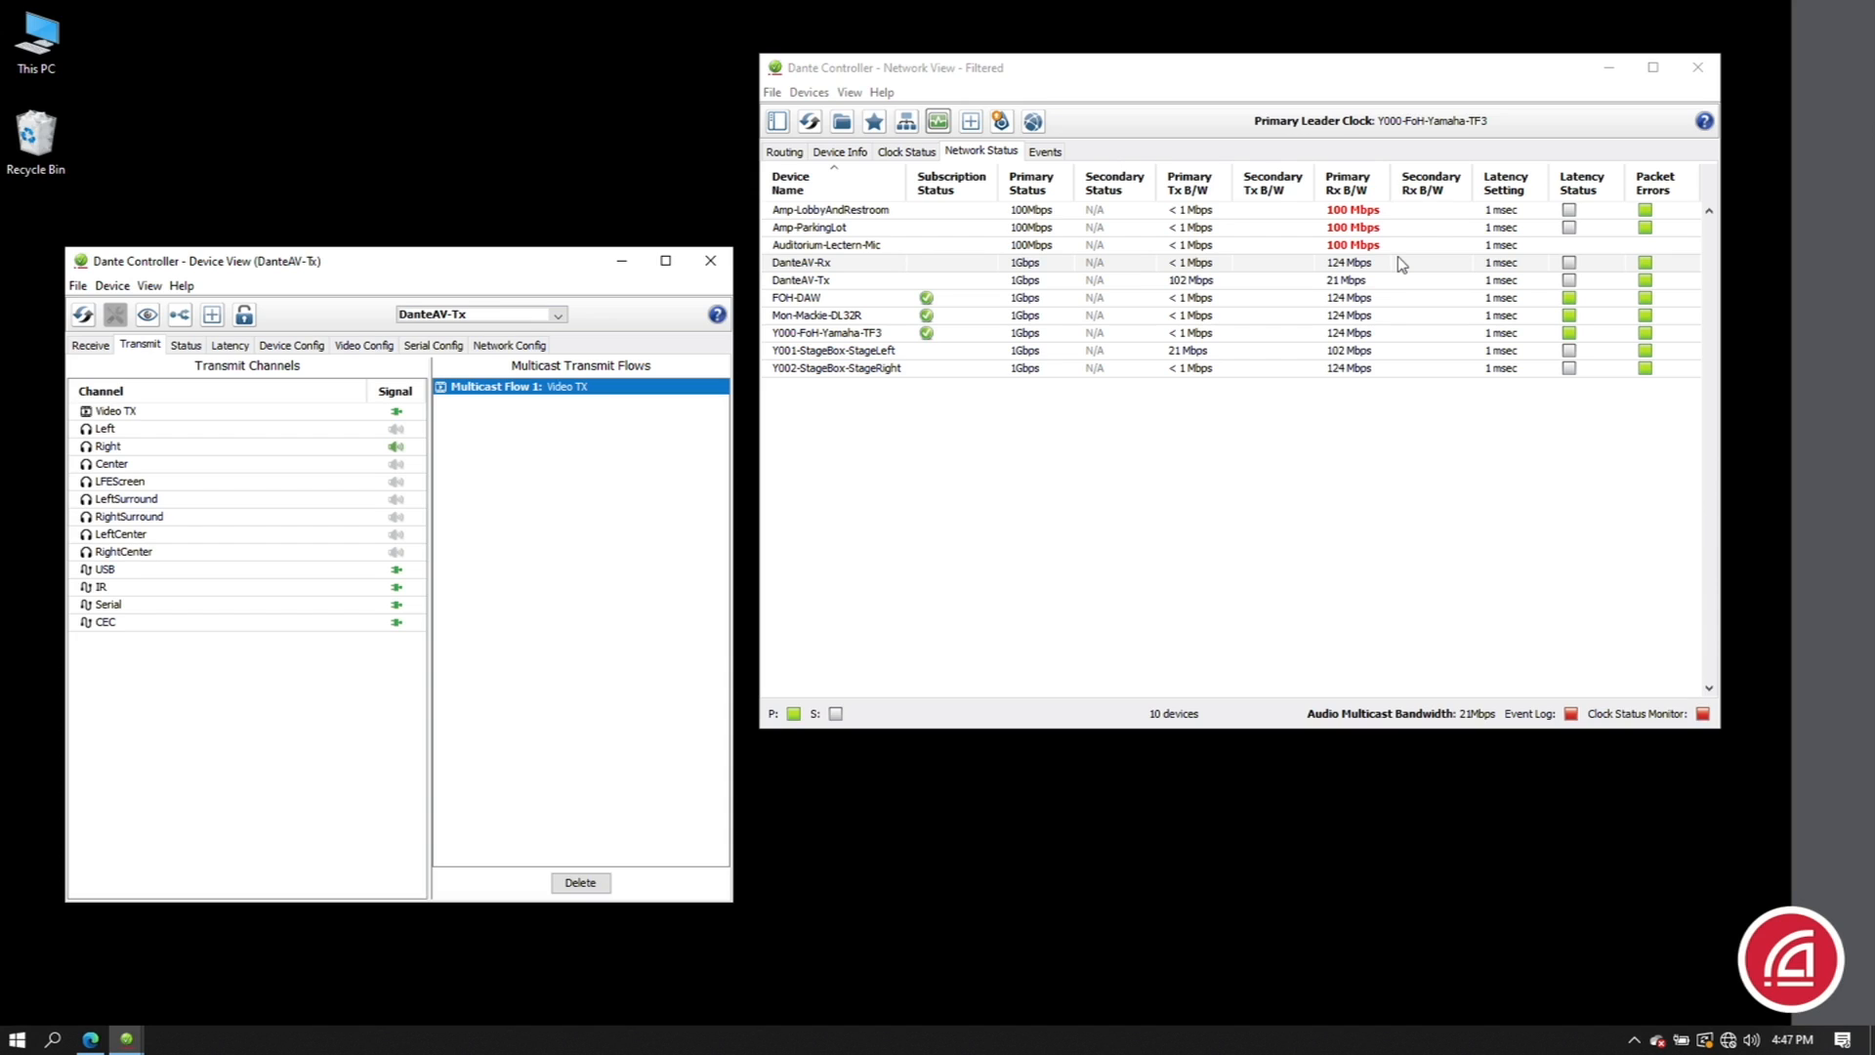
mouse_move(1398, 258)
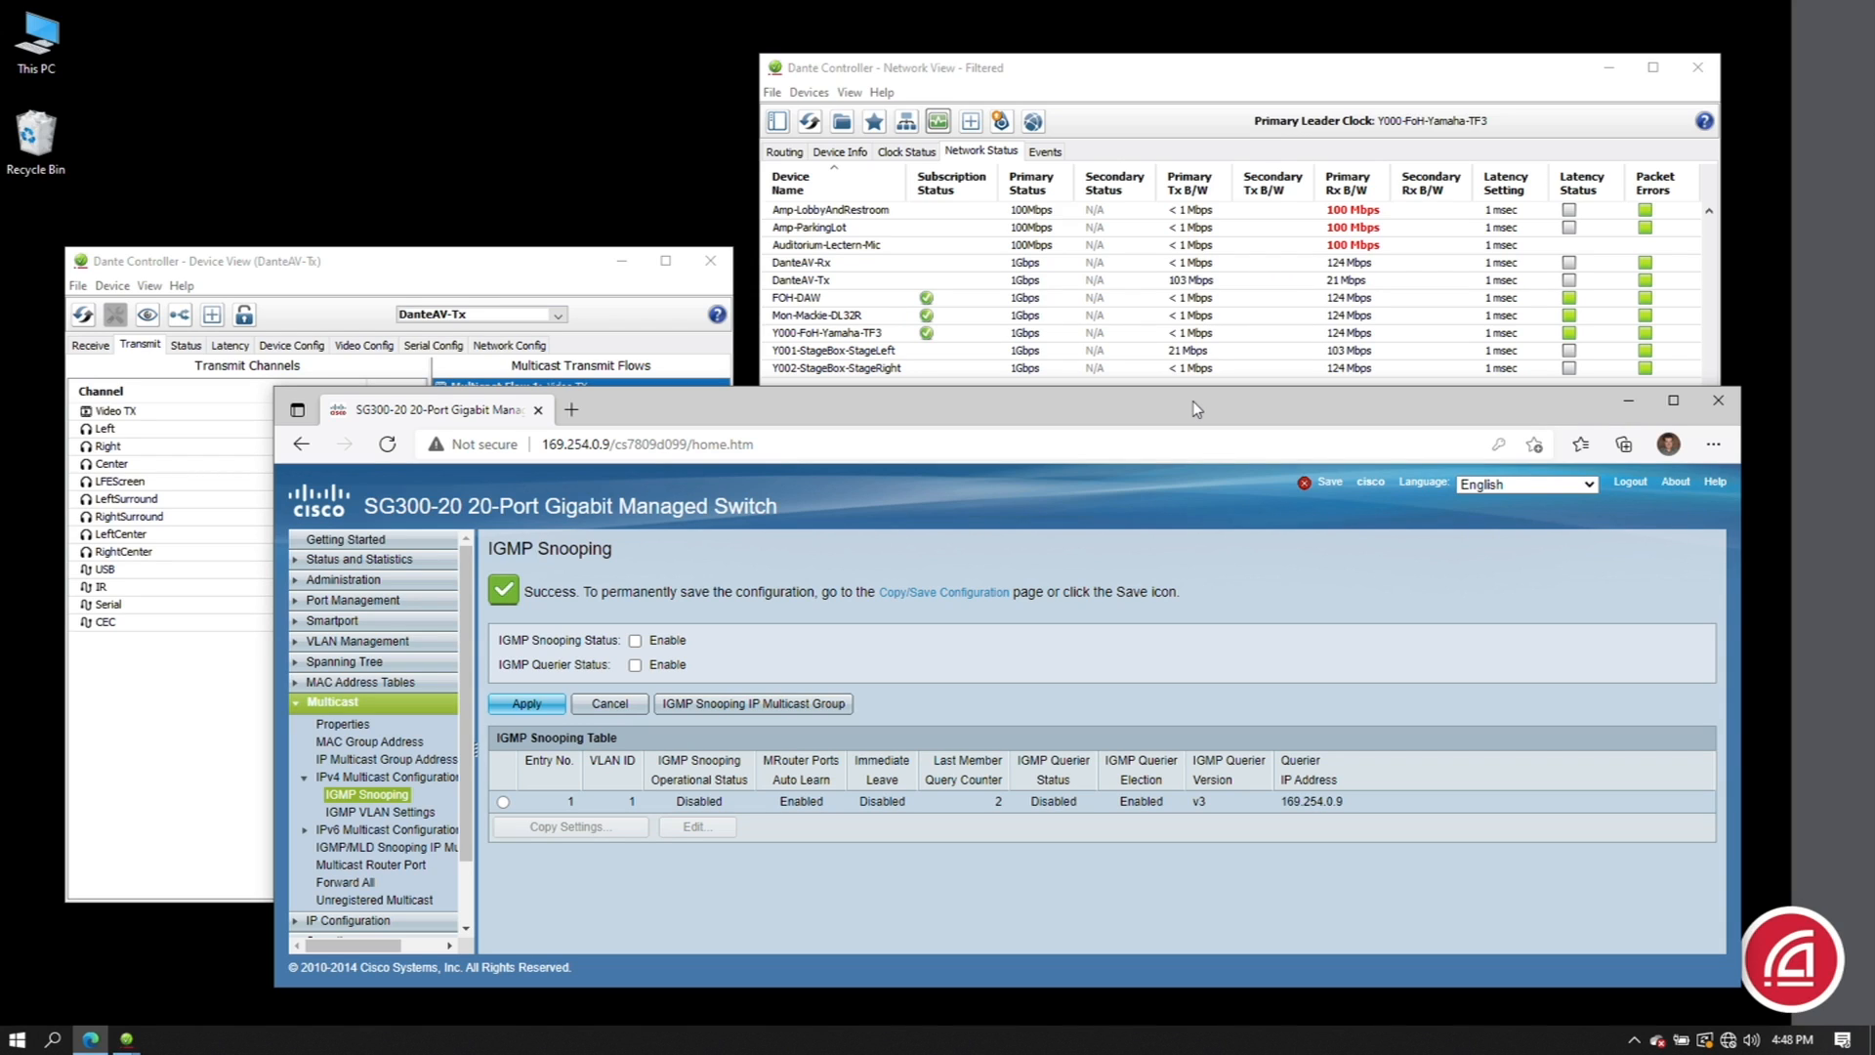
- Enable IGMP Snooping Status and Querier Status on the SG300 switch
click(635, 641)
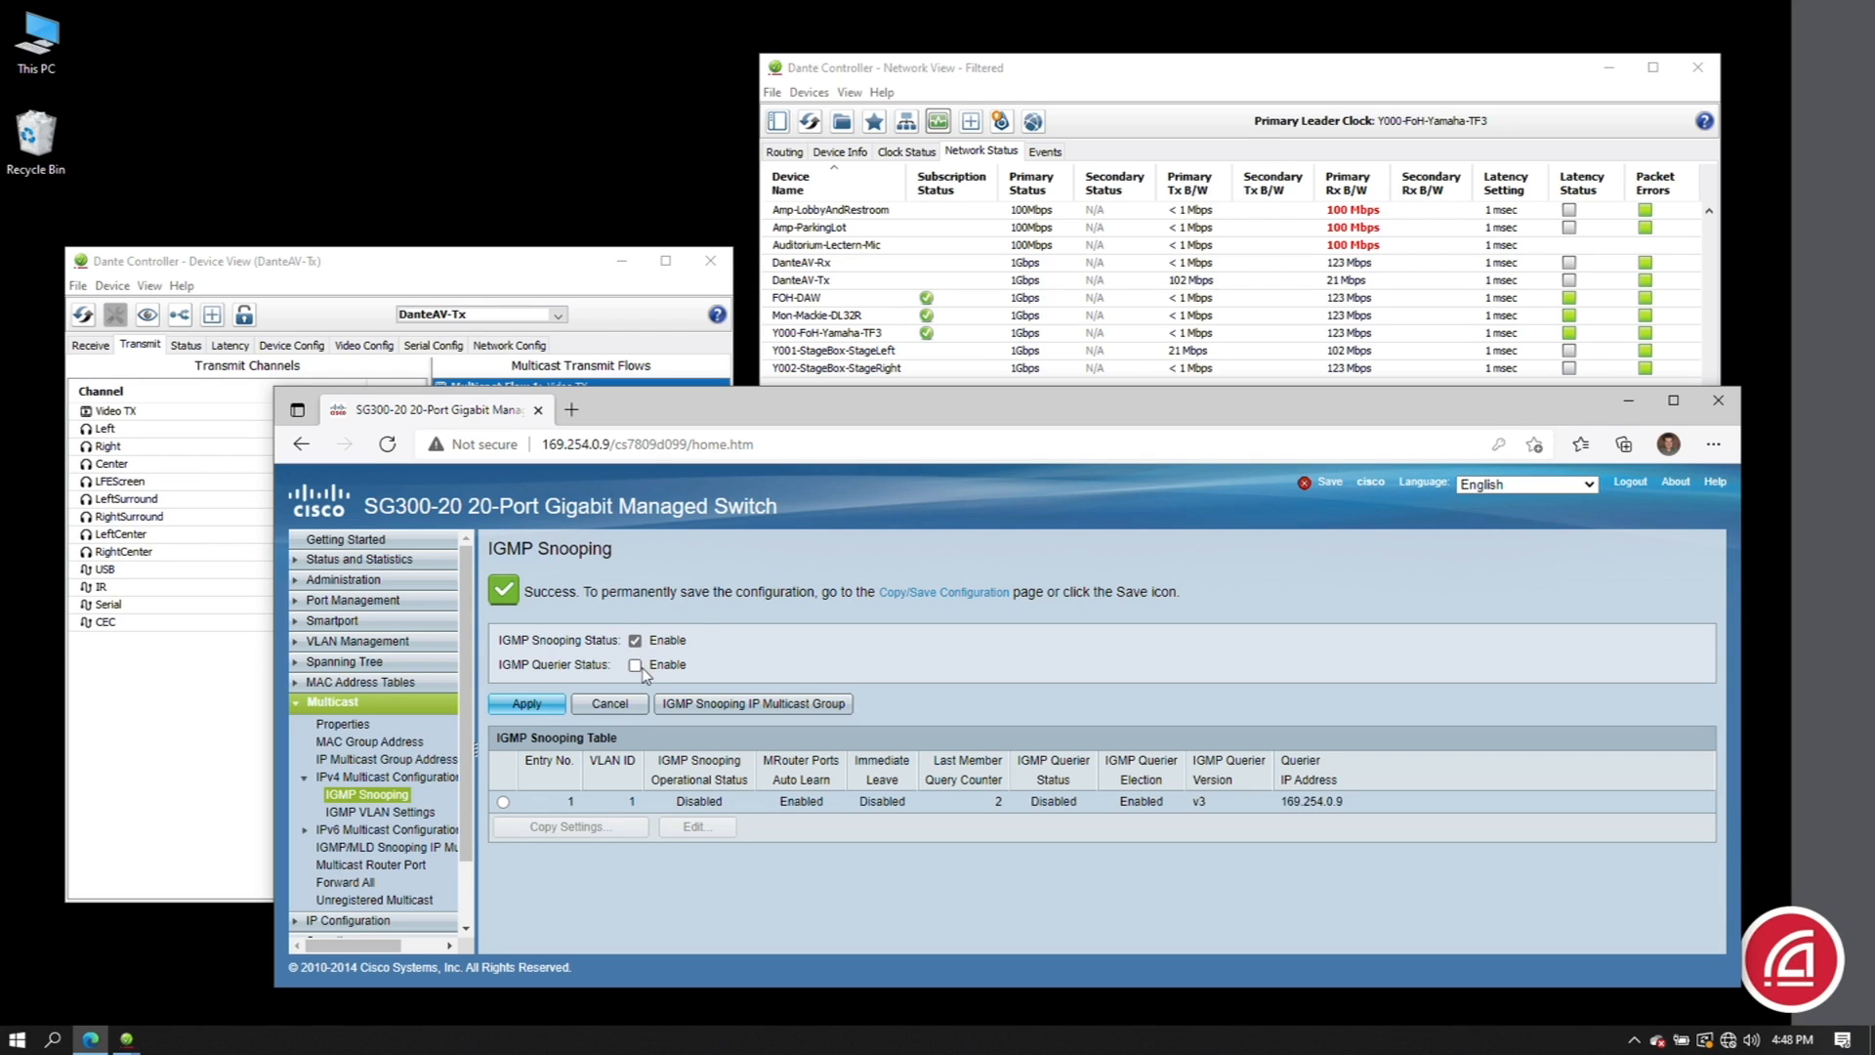
click(524, 703)
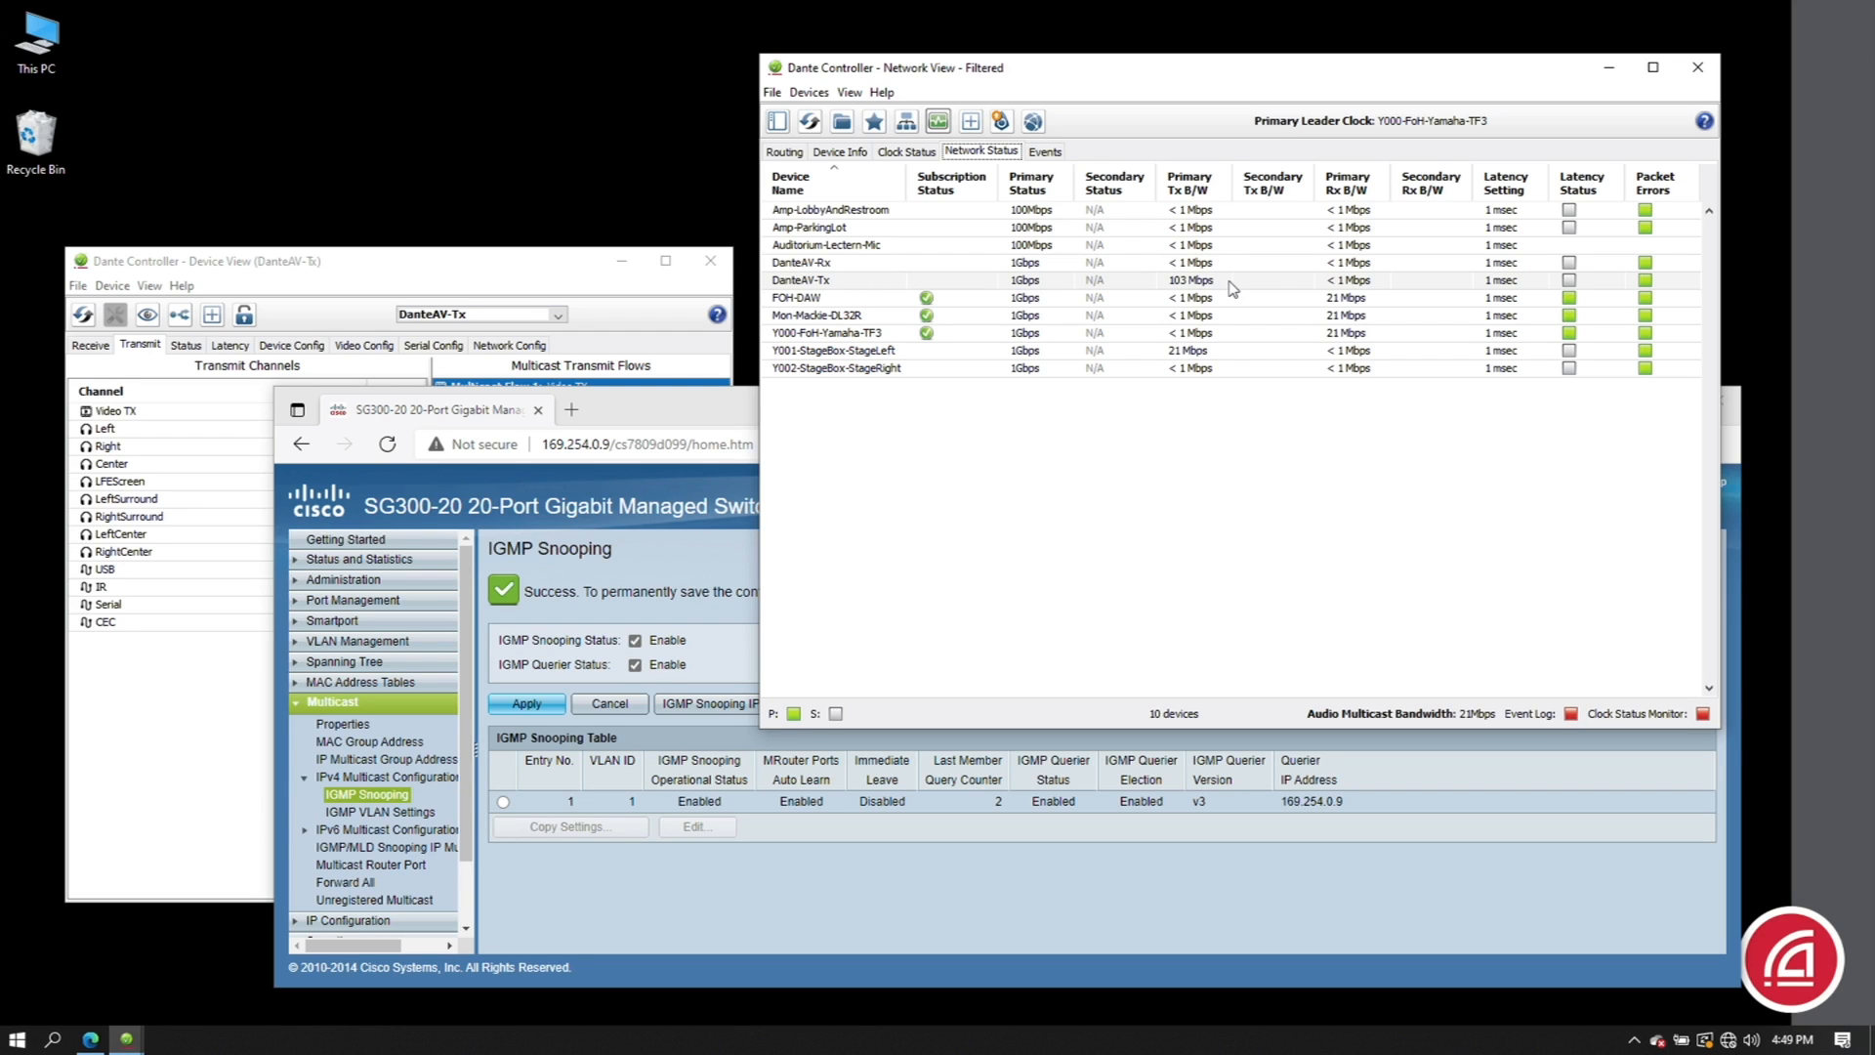
mouse_move(1405, 272)
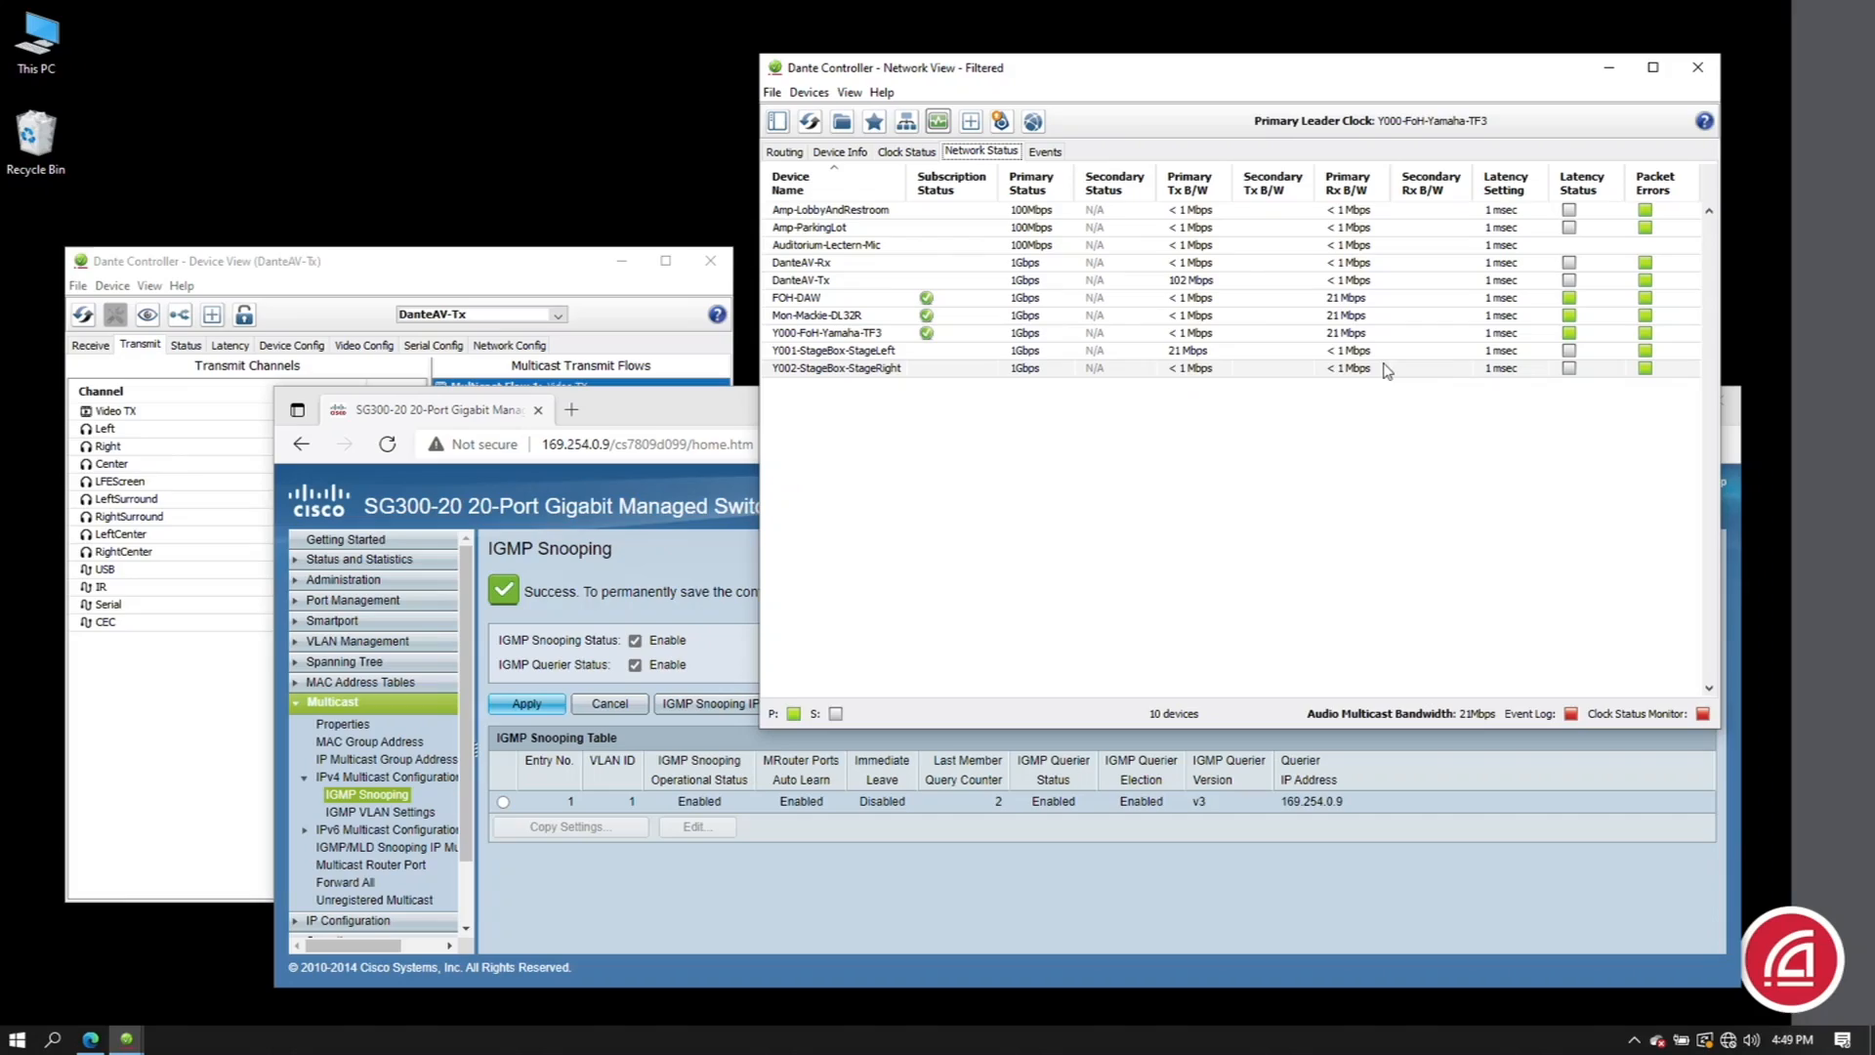
mouse_move(906, 381)
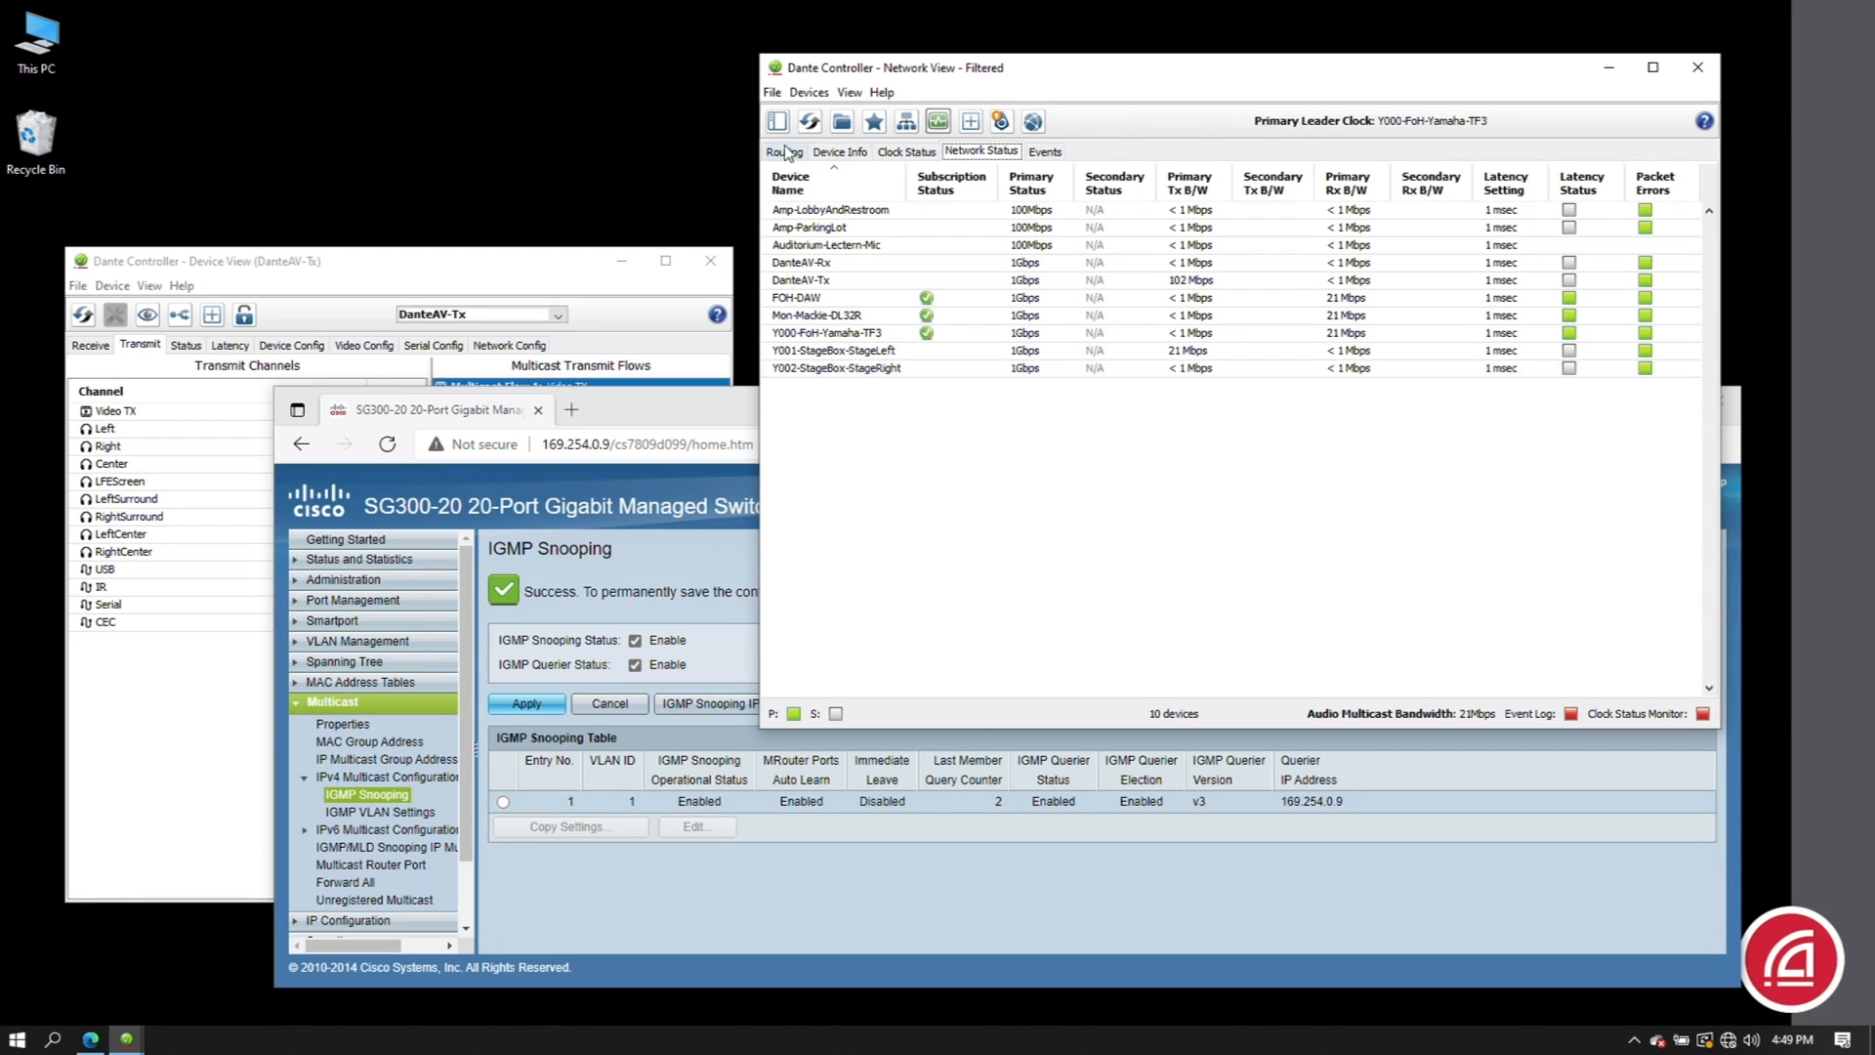
- Show the routing grid with FOH-DAW channels 1–16 fed from StageBox-StageLeft
click(783, 151)
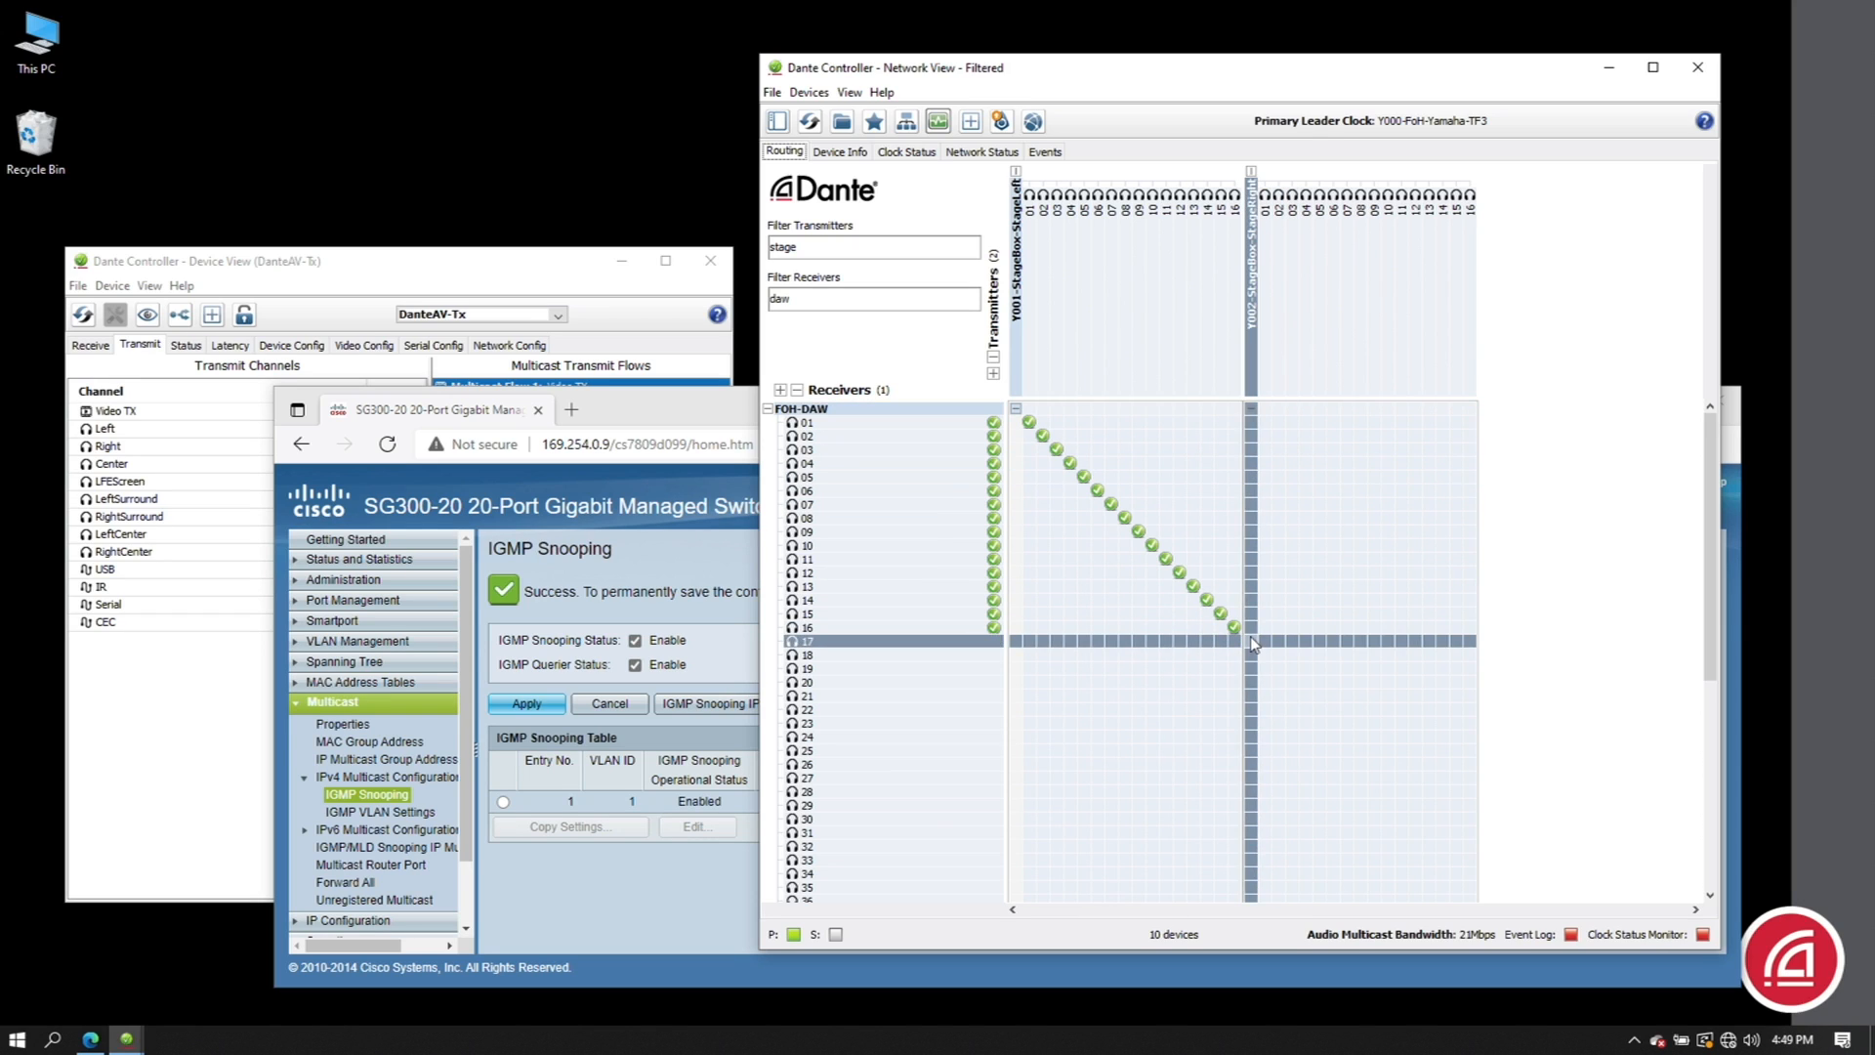
mouse_move(1264, 657)
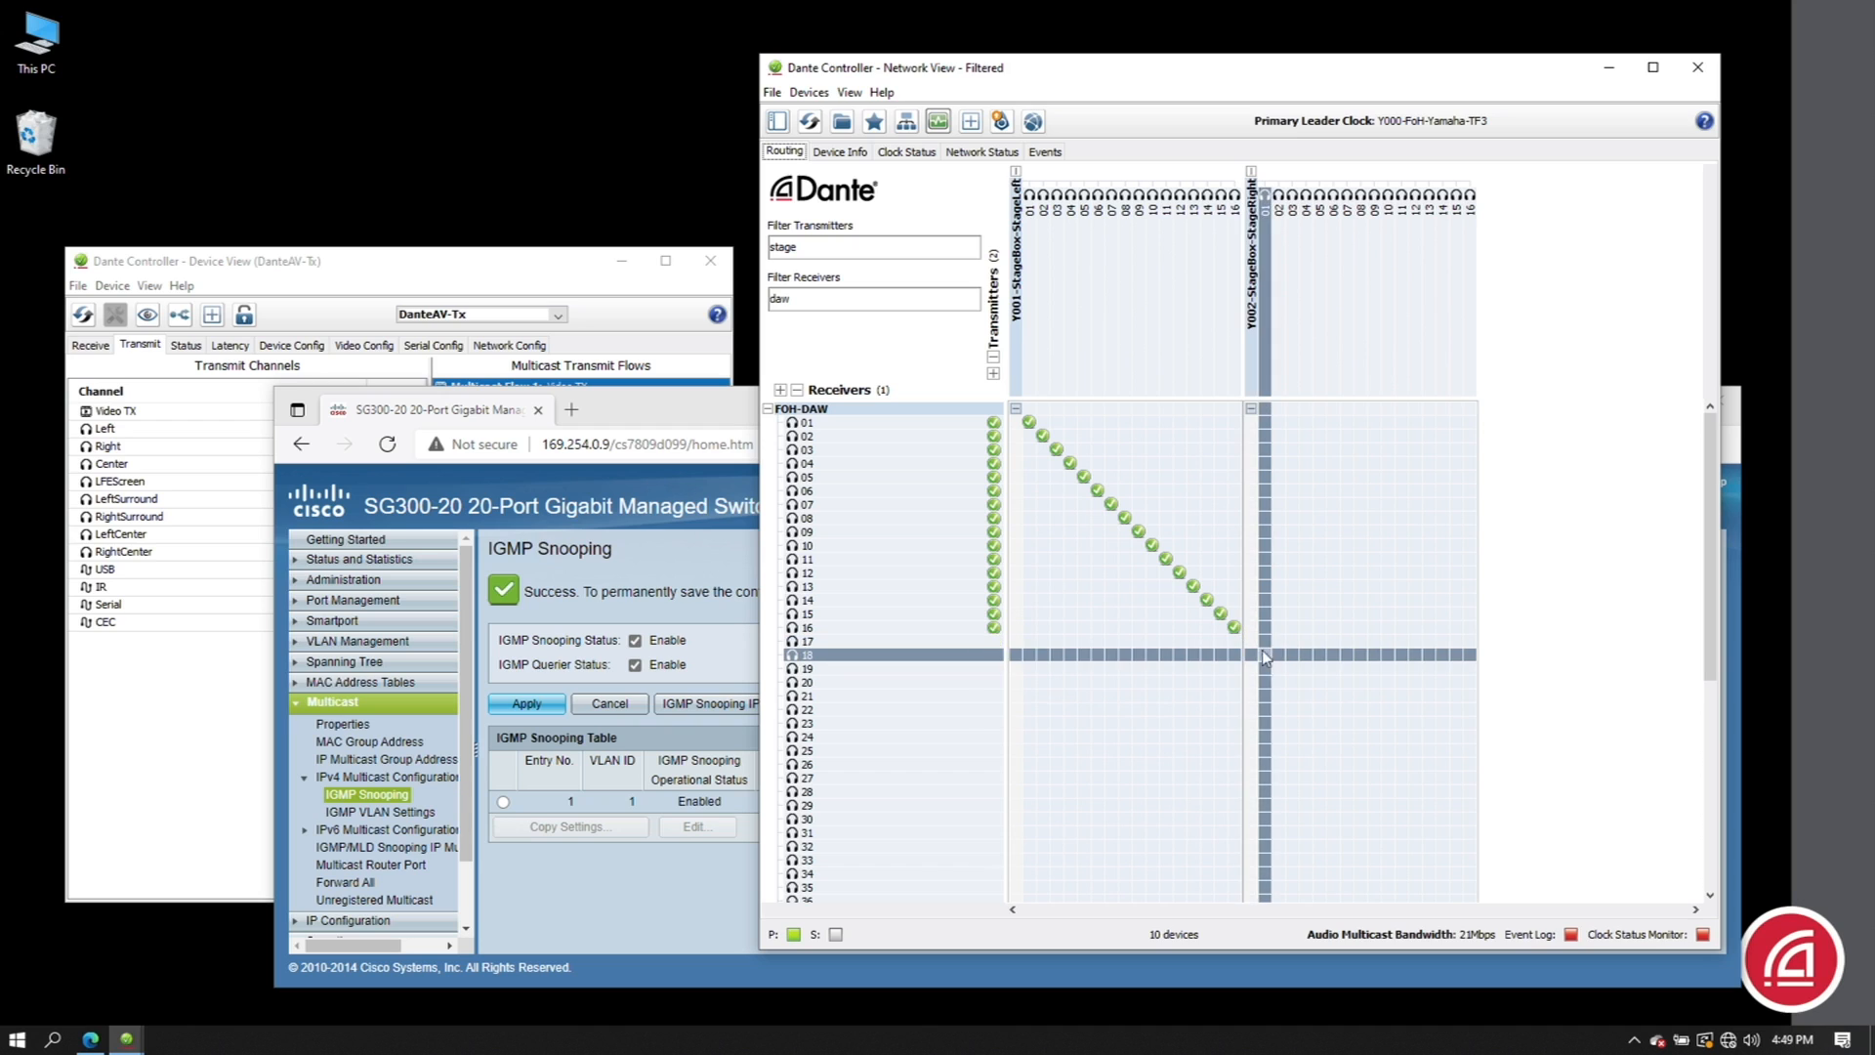
mouse_move(1270, 666)
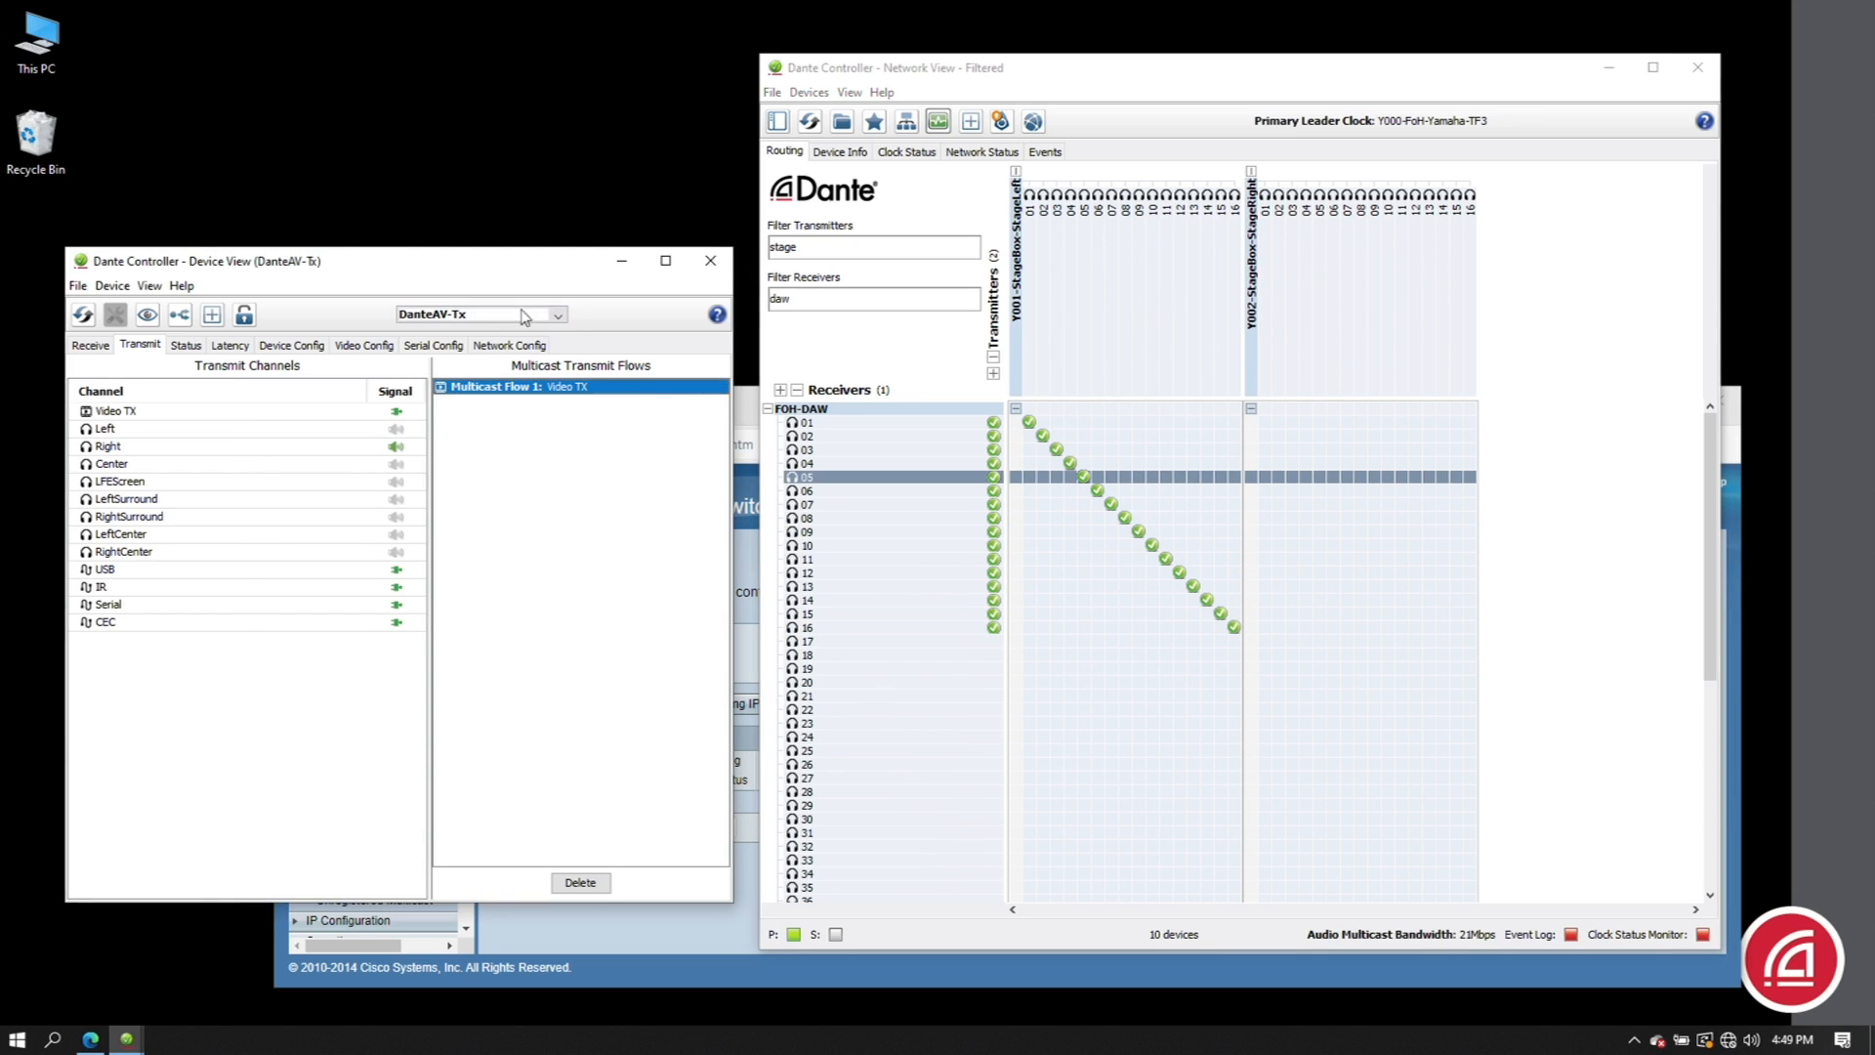
- Subscribe Y002-StageBox-StageRight channels 01–16 to Yamaha TF3 CH17–CH32 via FOH-DAW's Receive view, then check Network Status
click(553, 313)
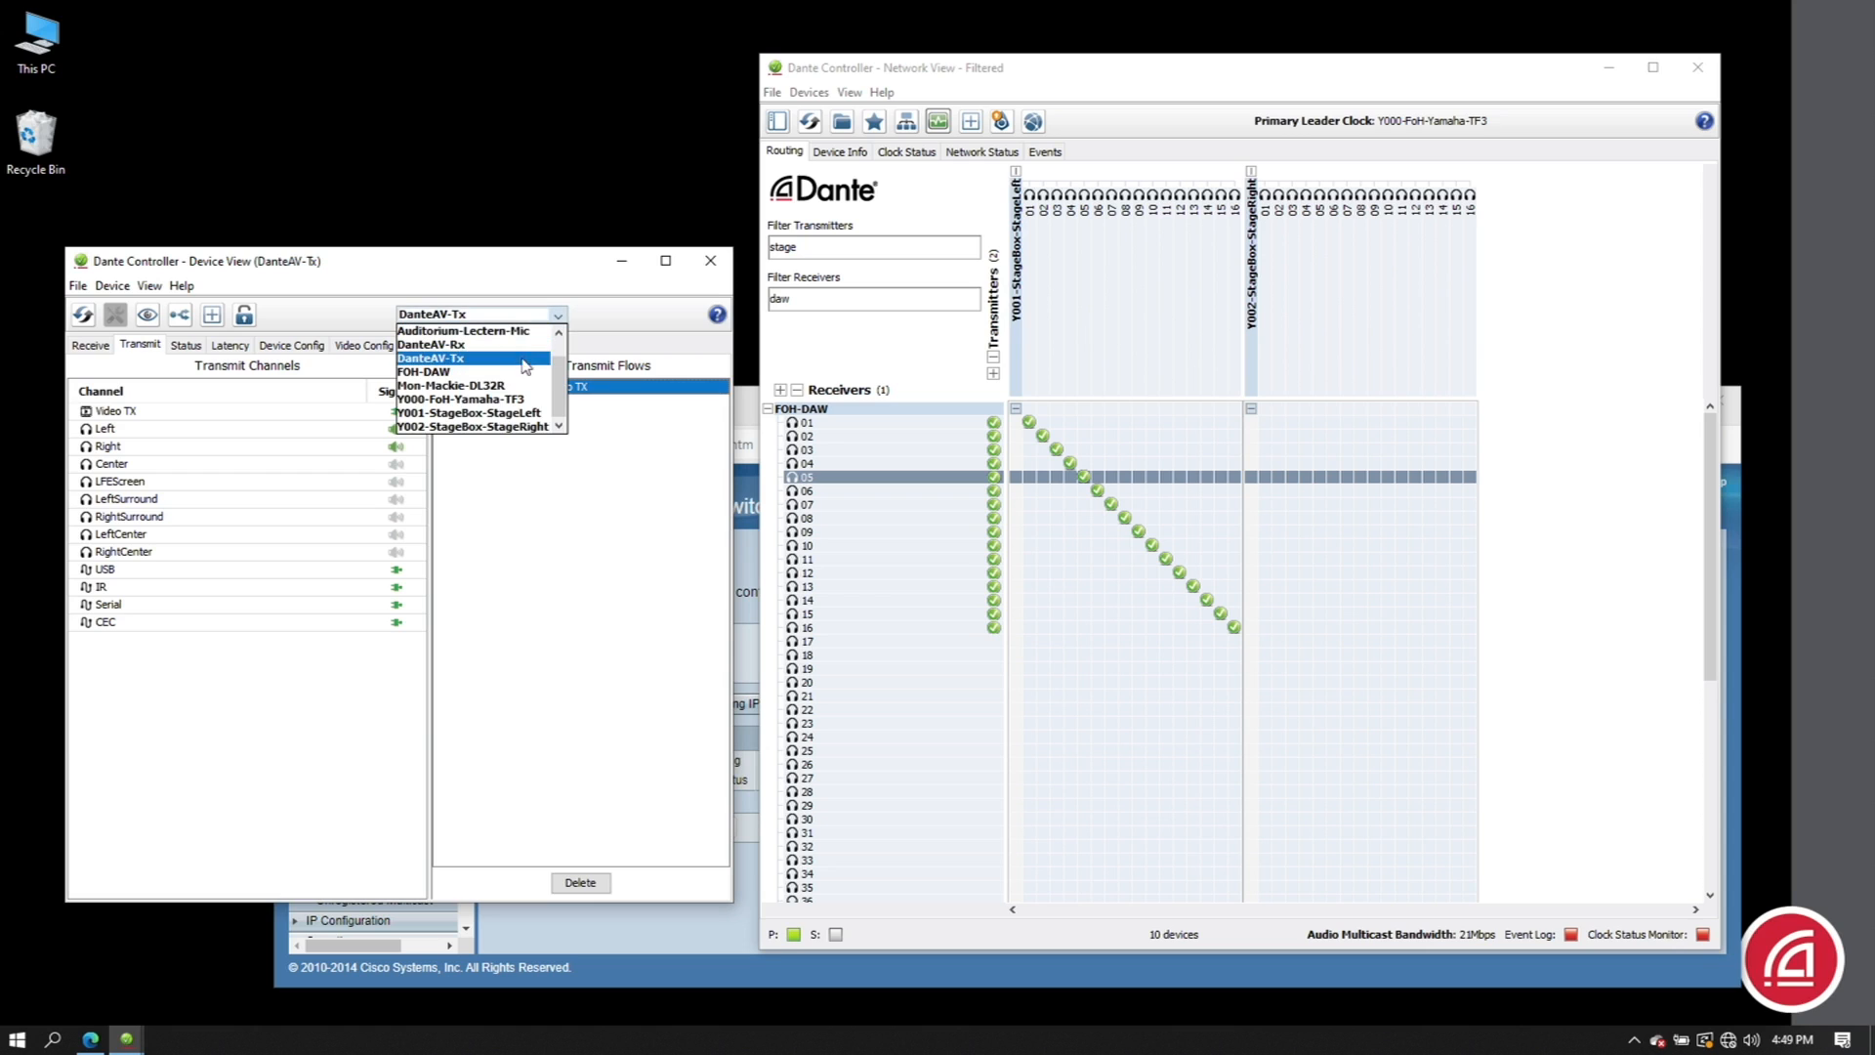
click(422, 371)
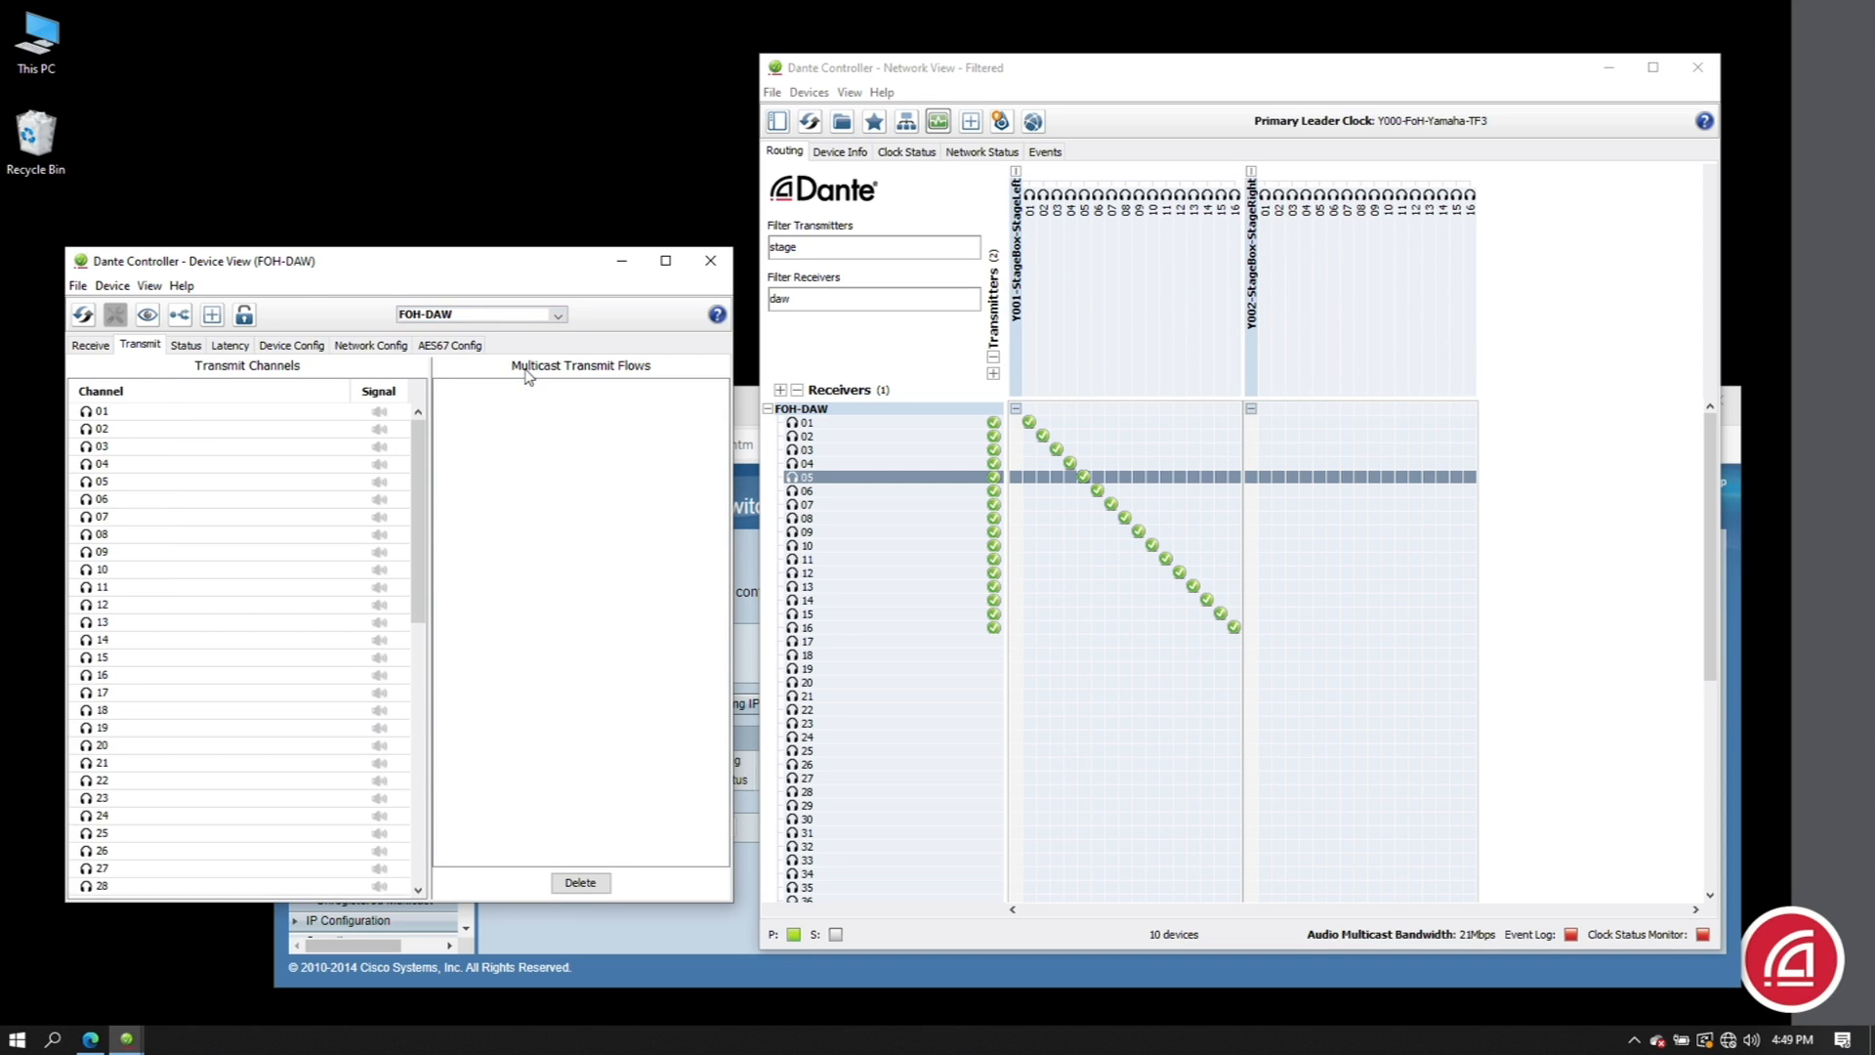
click(88, 346)
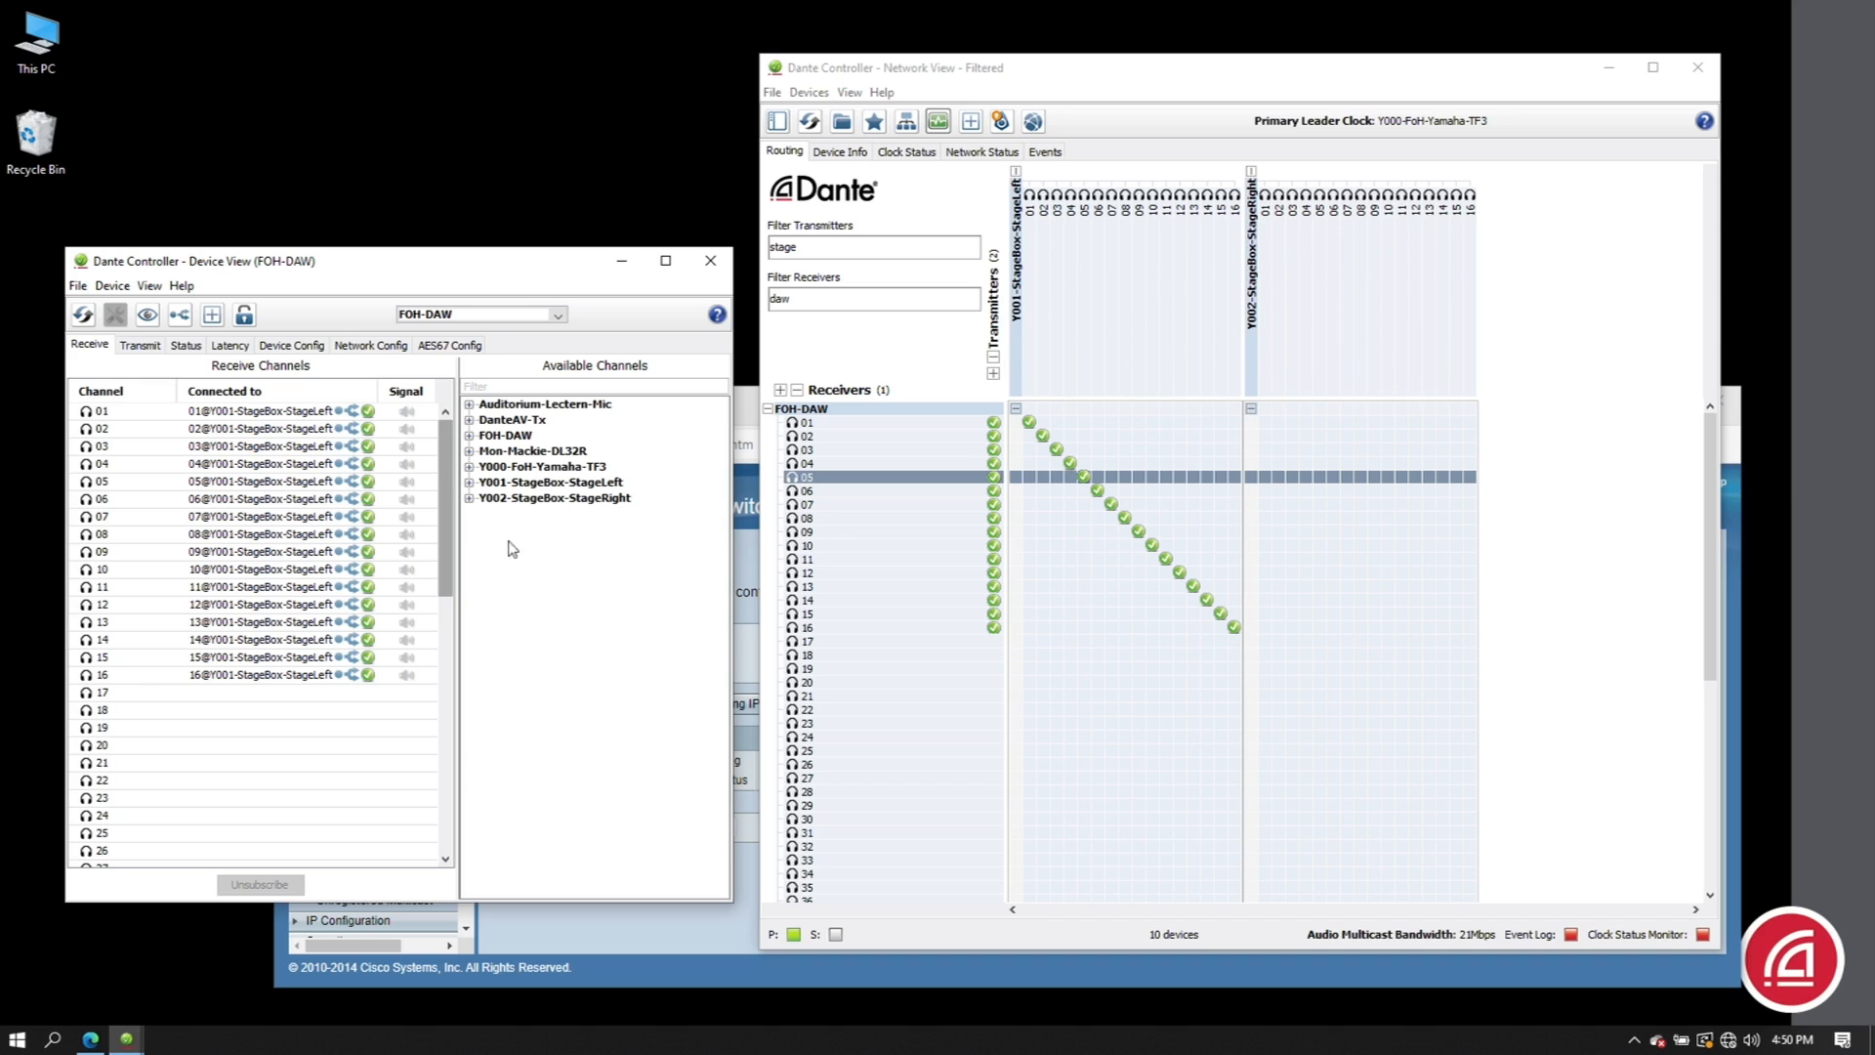
mouse_move(473, 510)
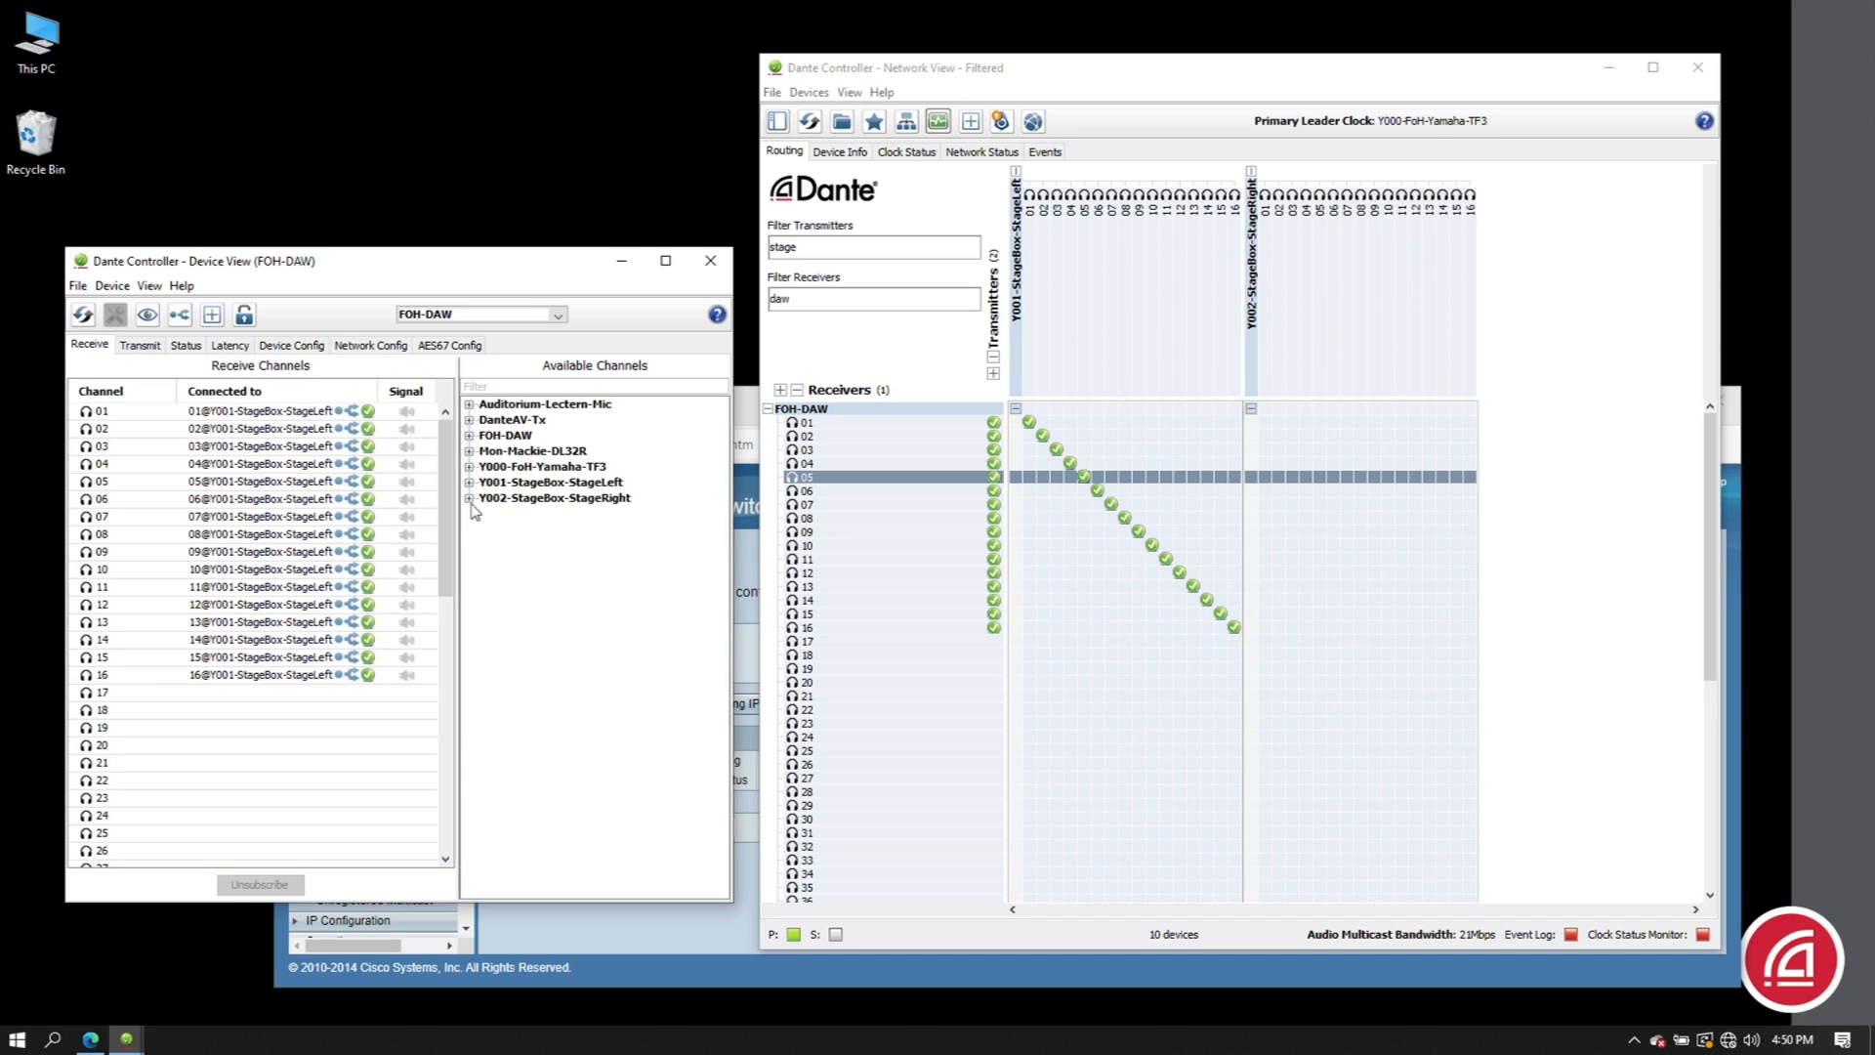
click(471, 498)
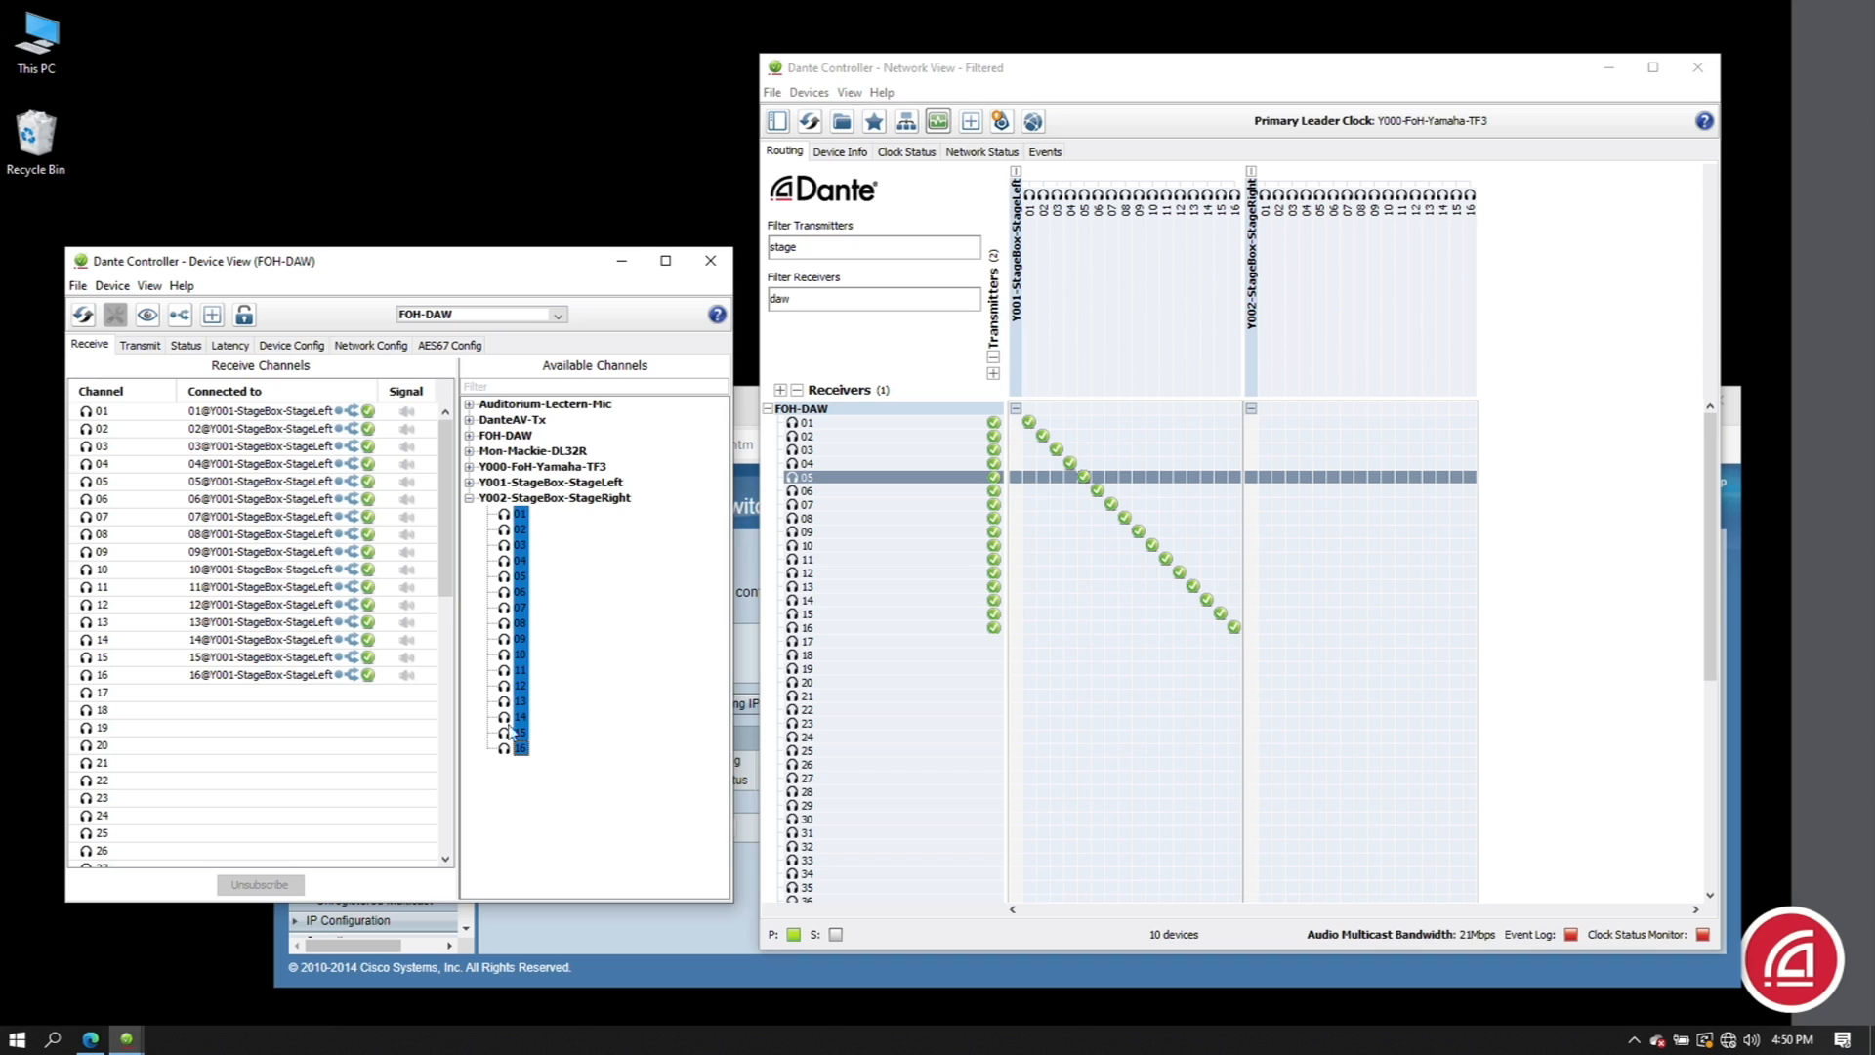
click(276, 709)
text(tf)
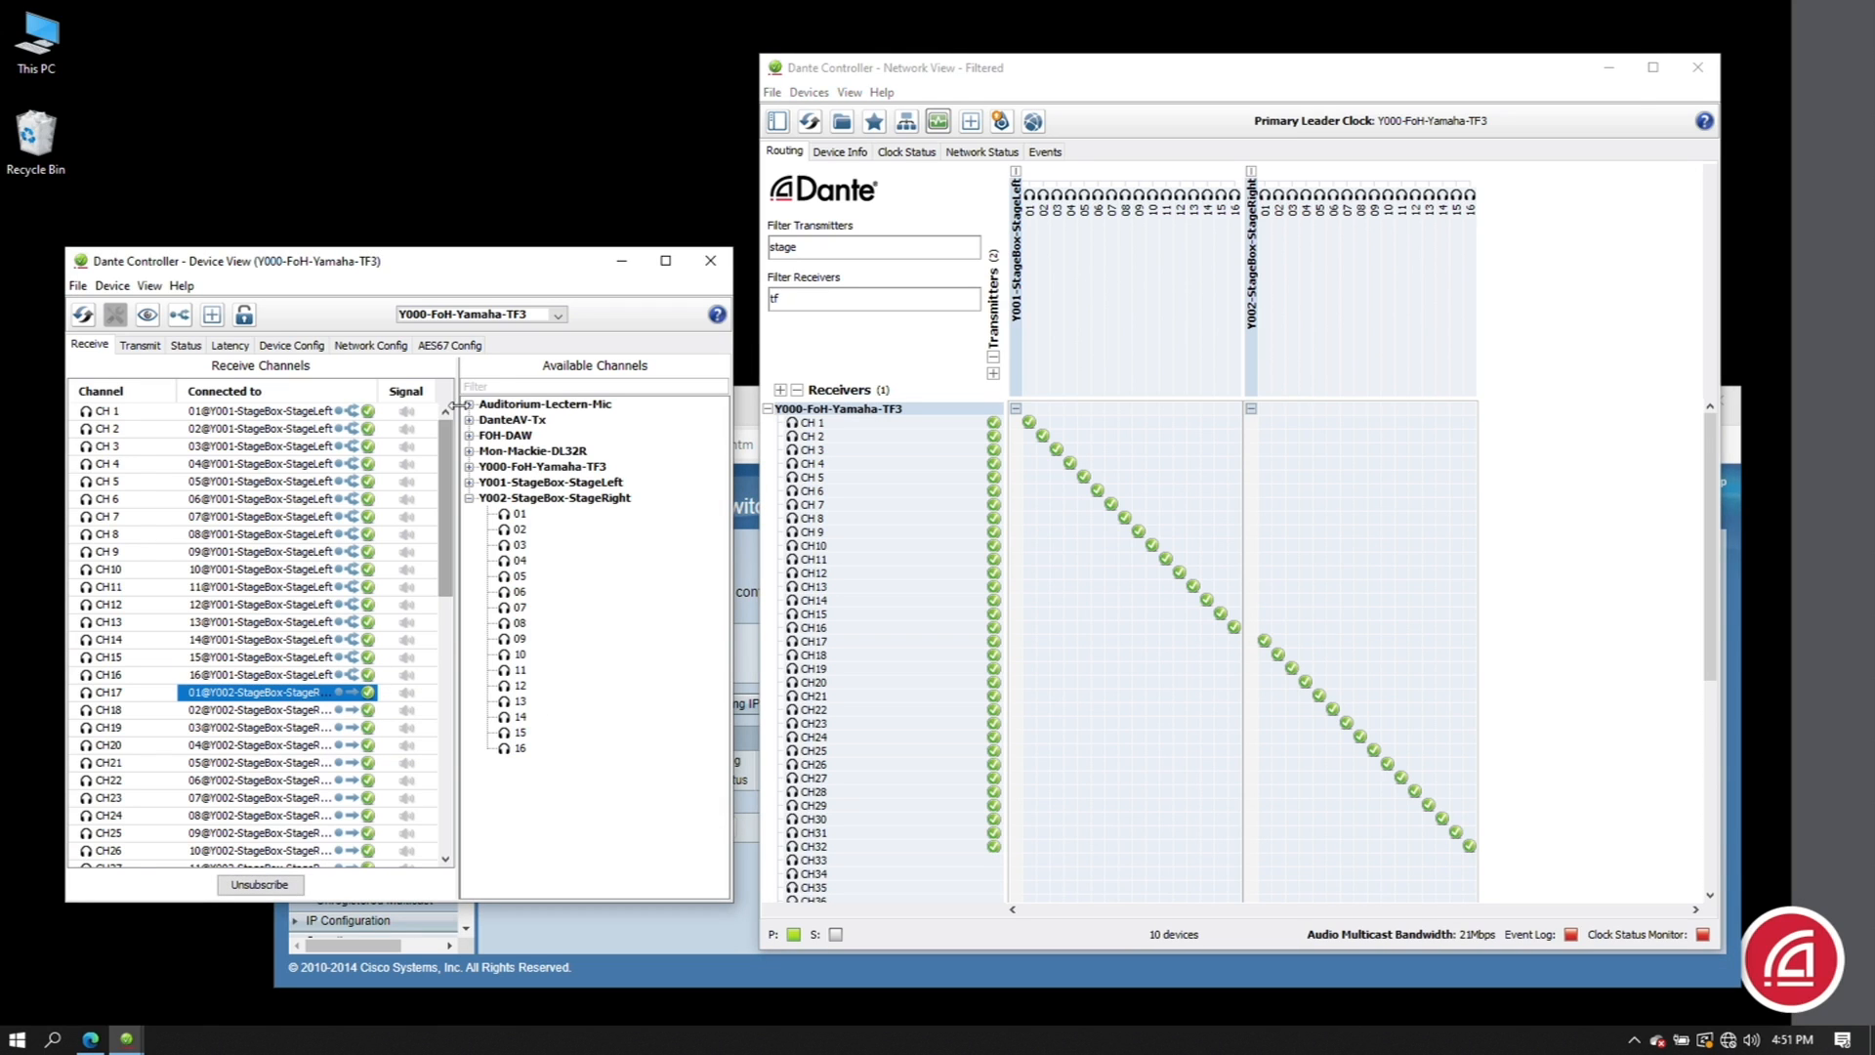
click(983, 151)
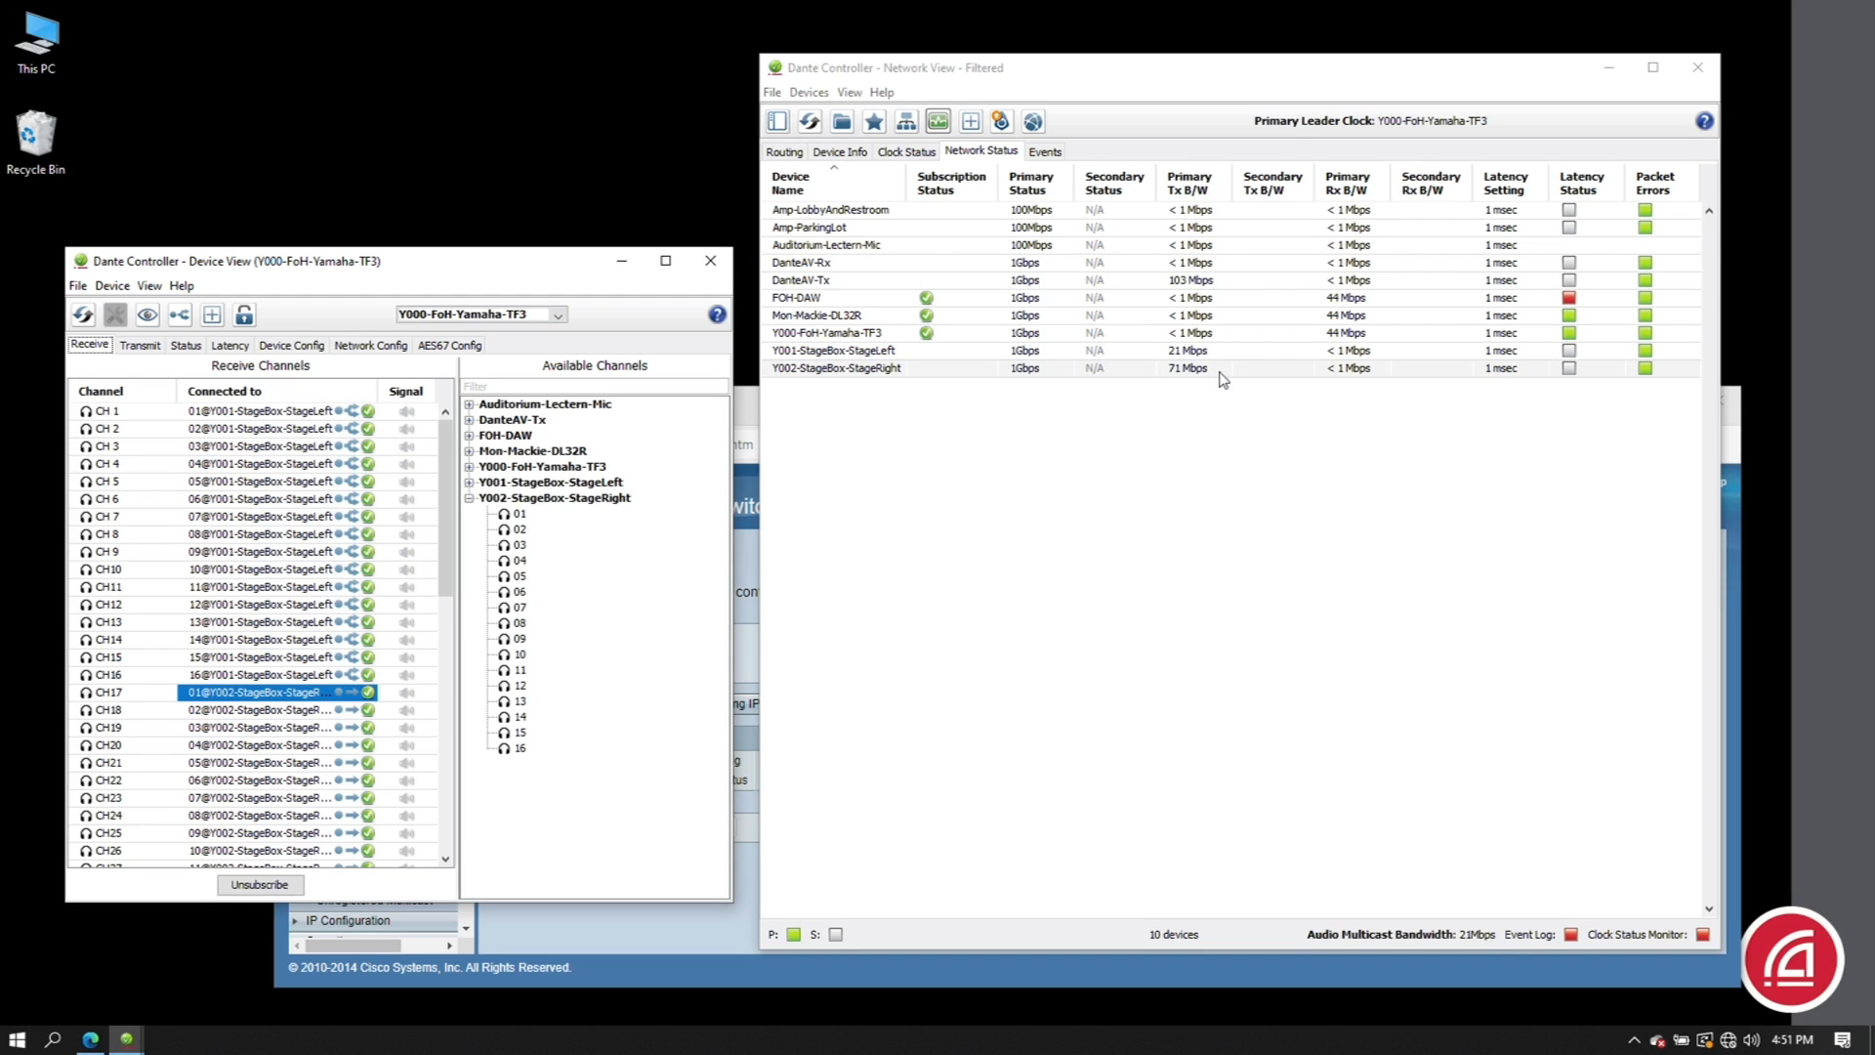
- Create multicast flows 31 and 32 on Y002-StageBox-StageRight carrying all sixteen channels
click(557, 313)
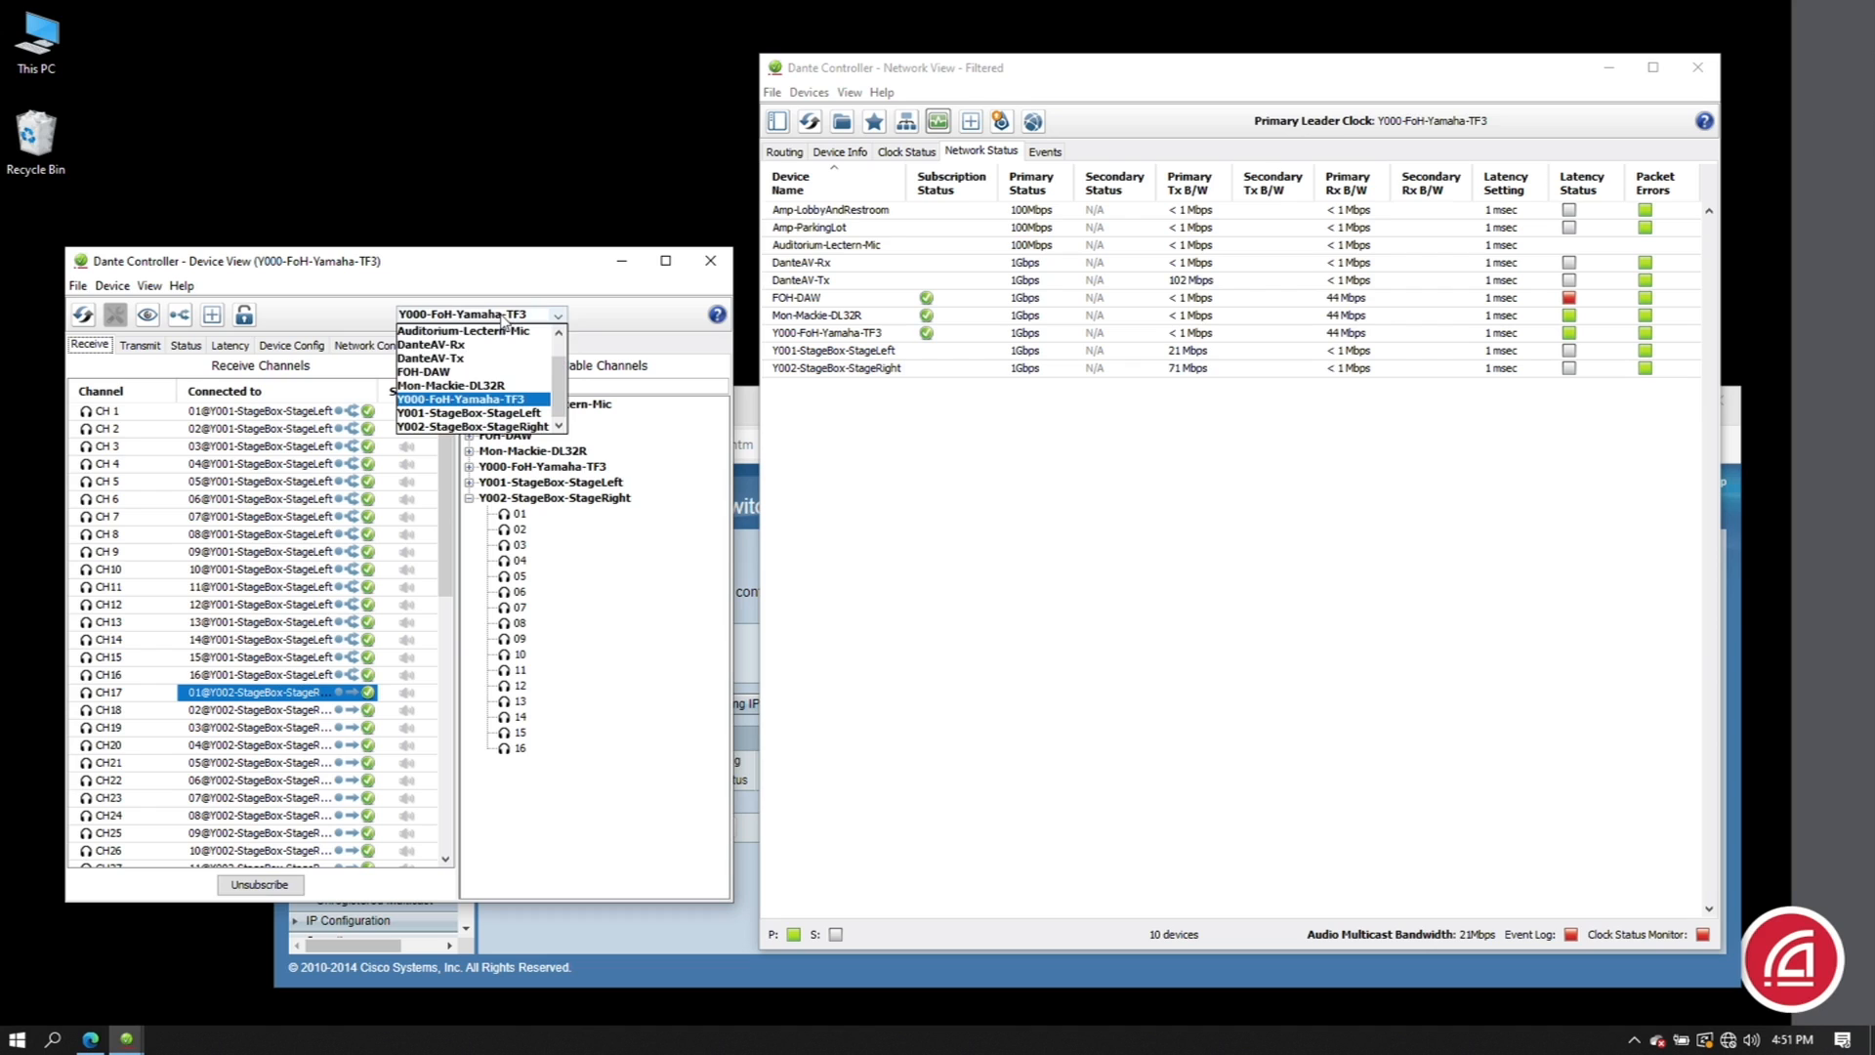
click(473, 426)
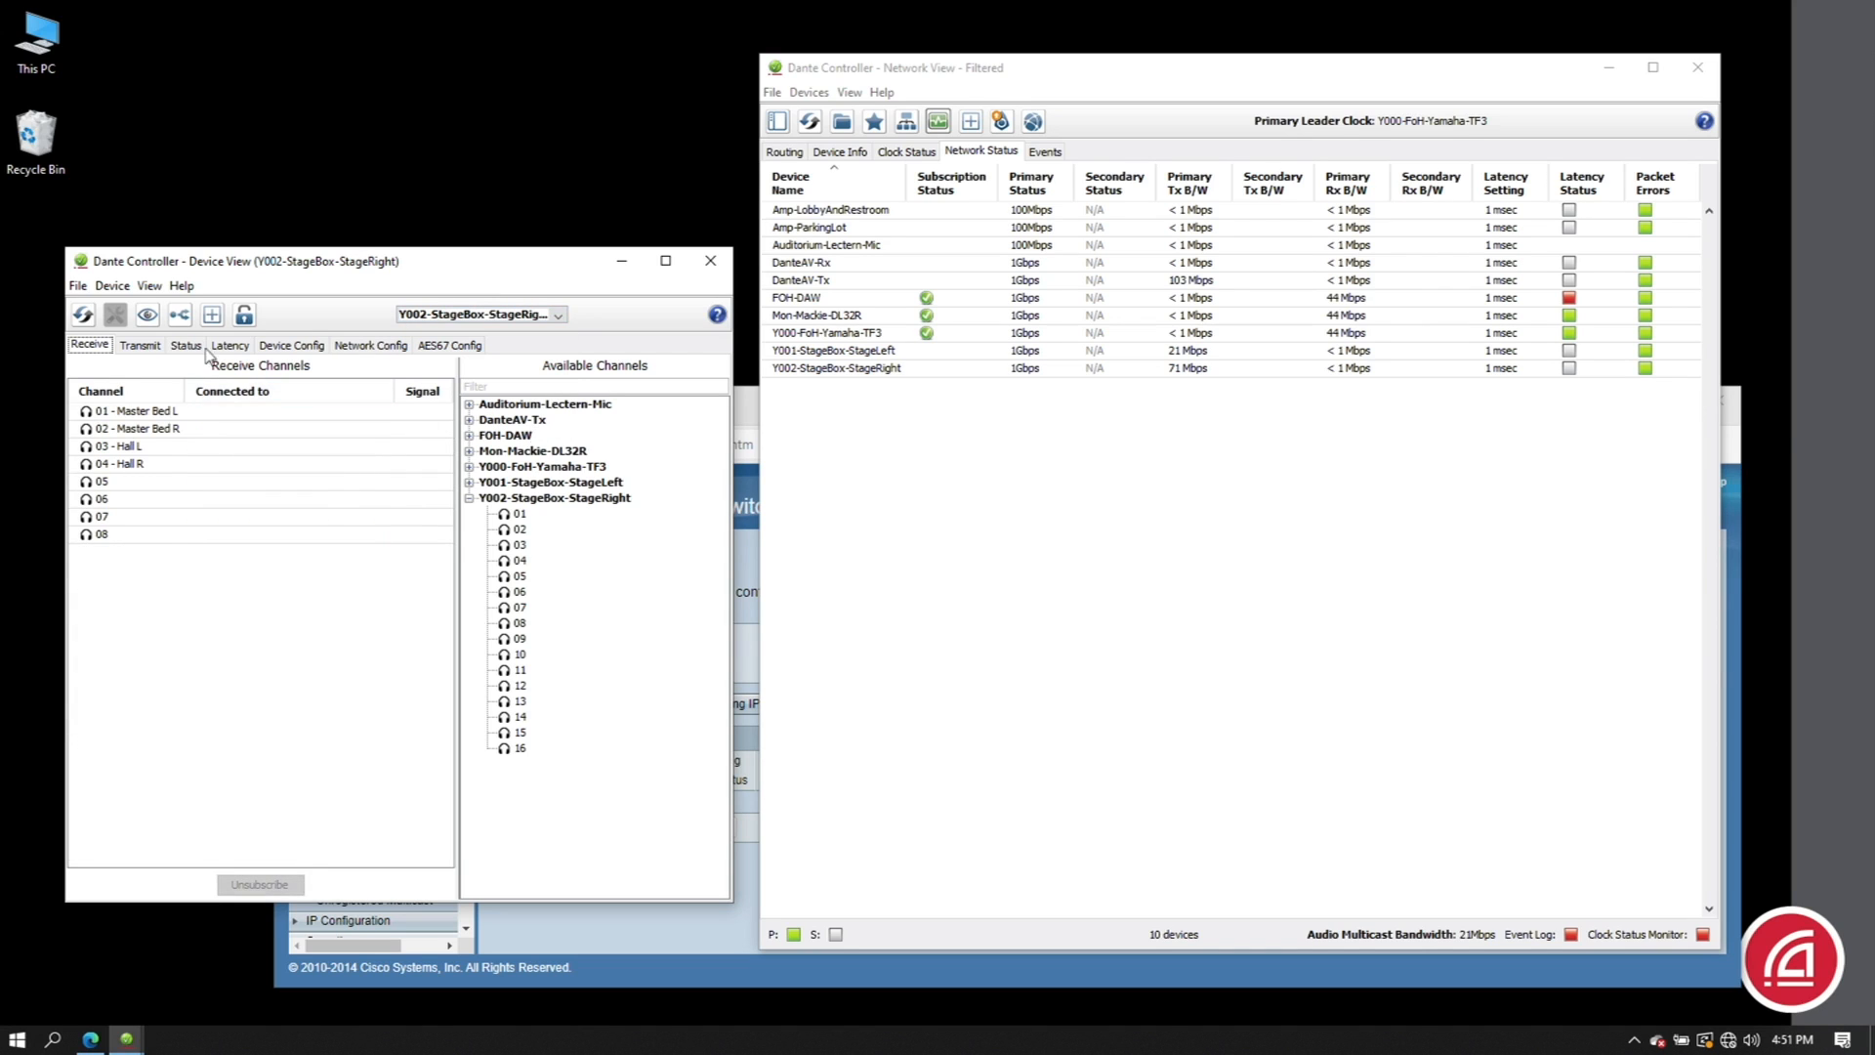
click(178, 315)
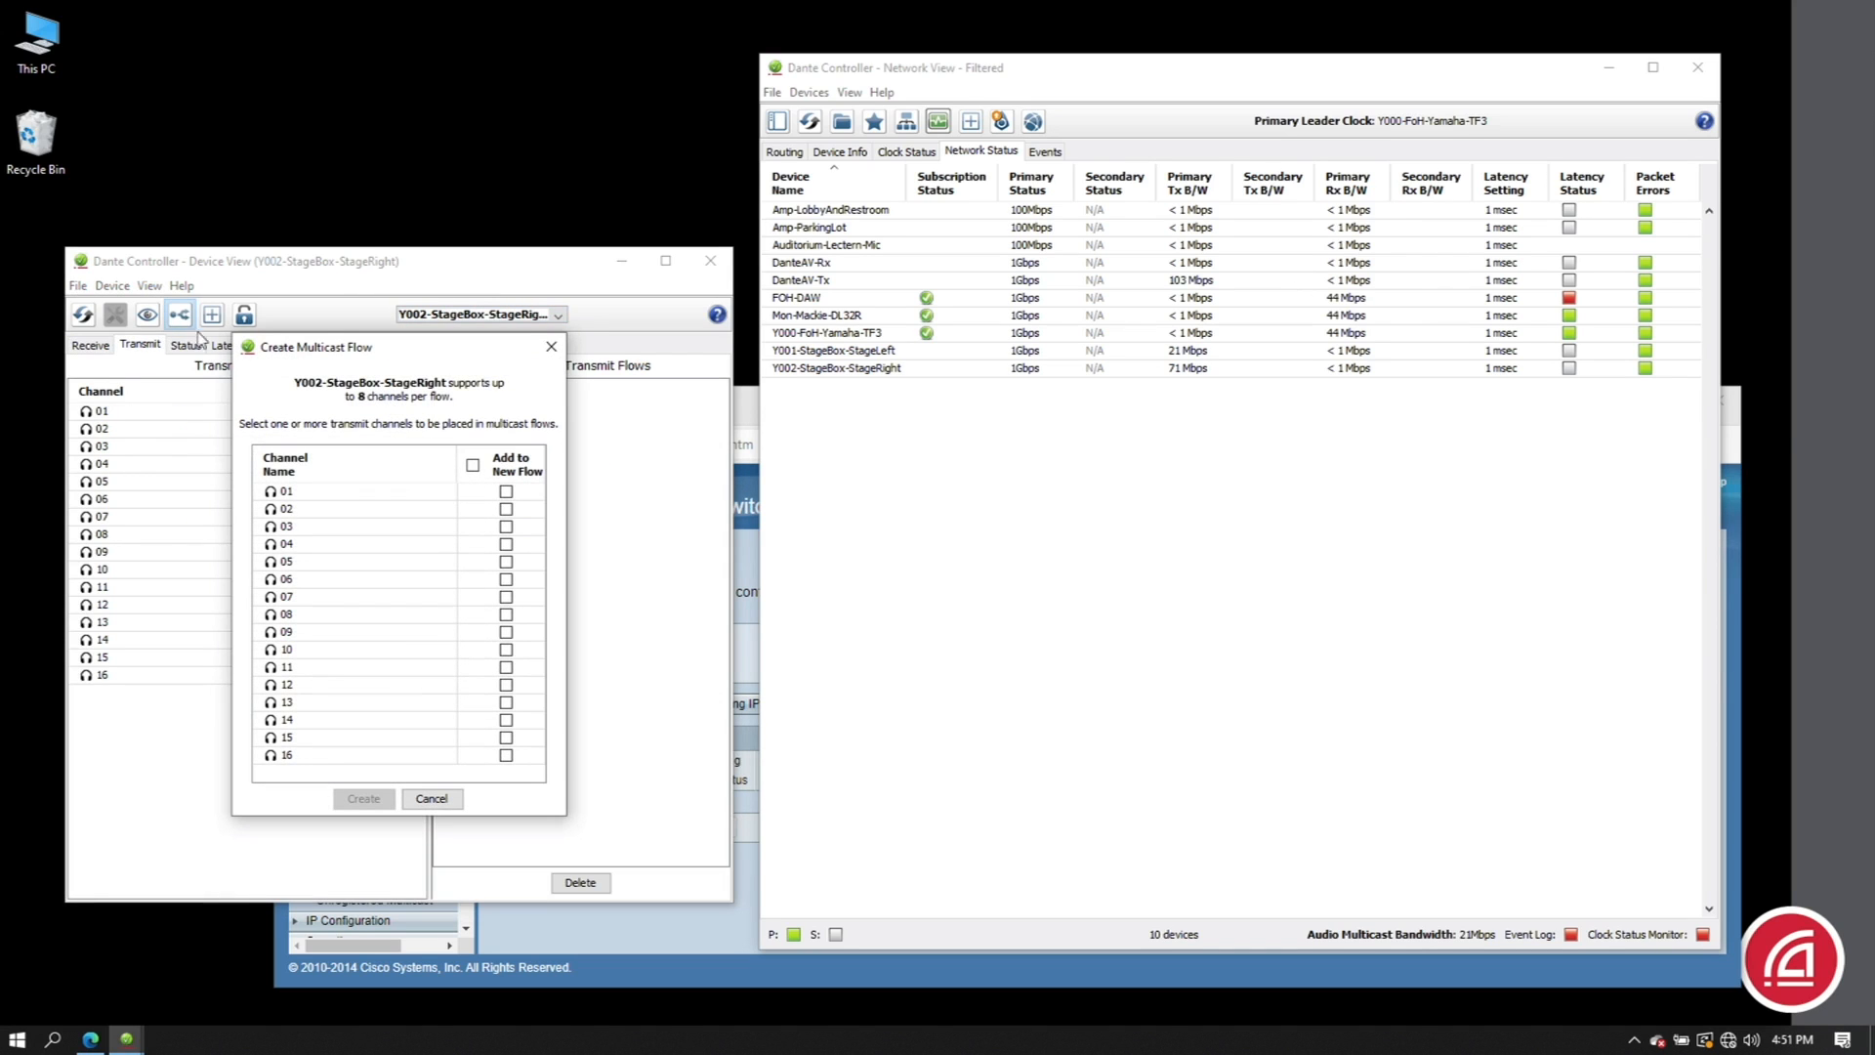
click(473, 465)
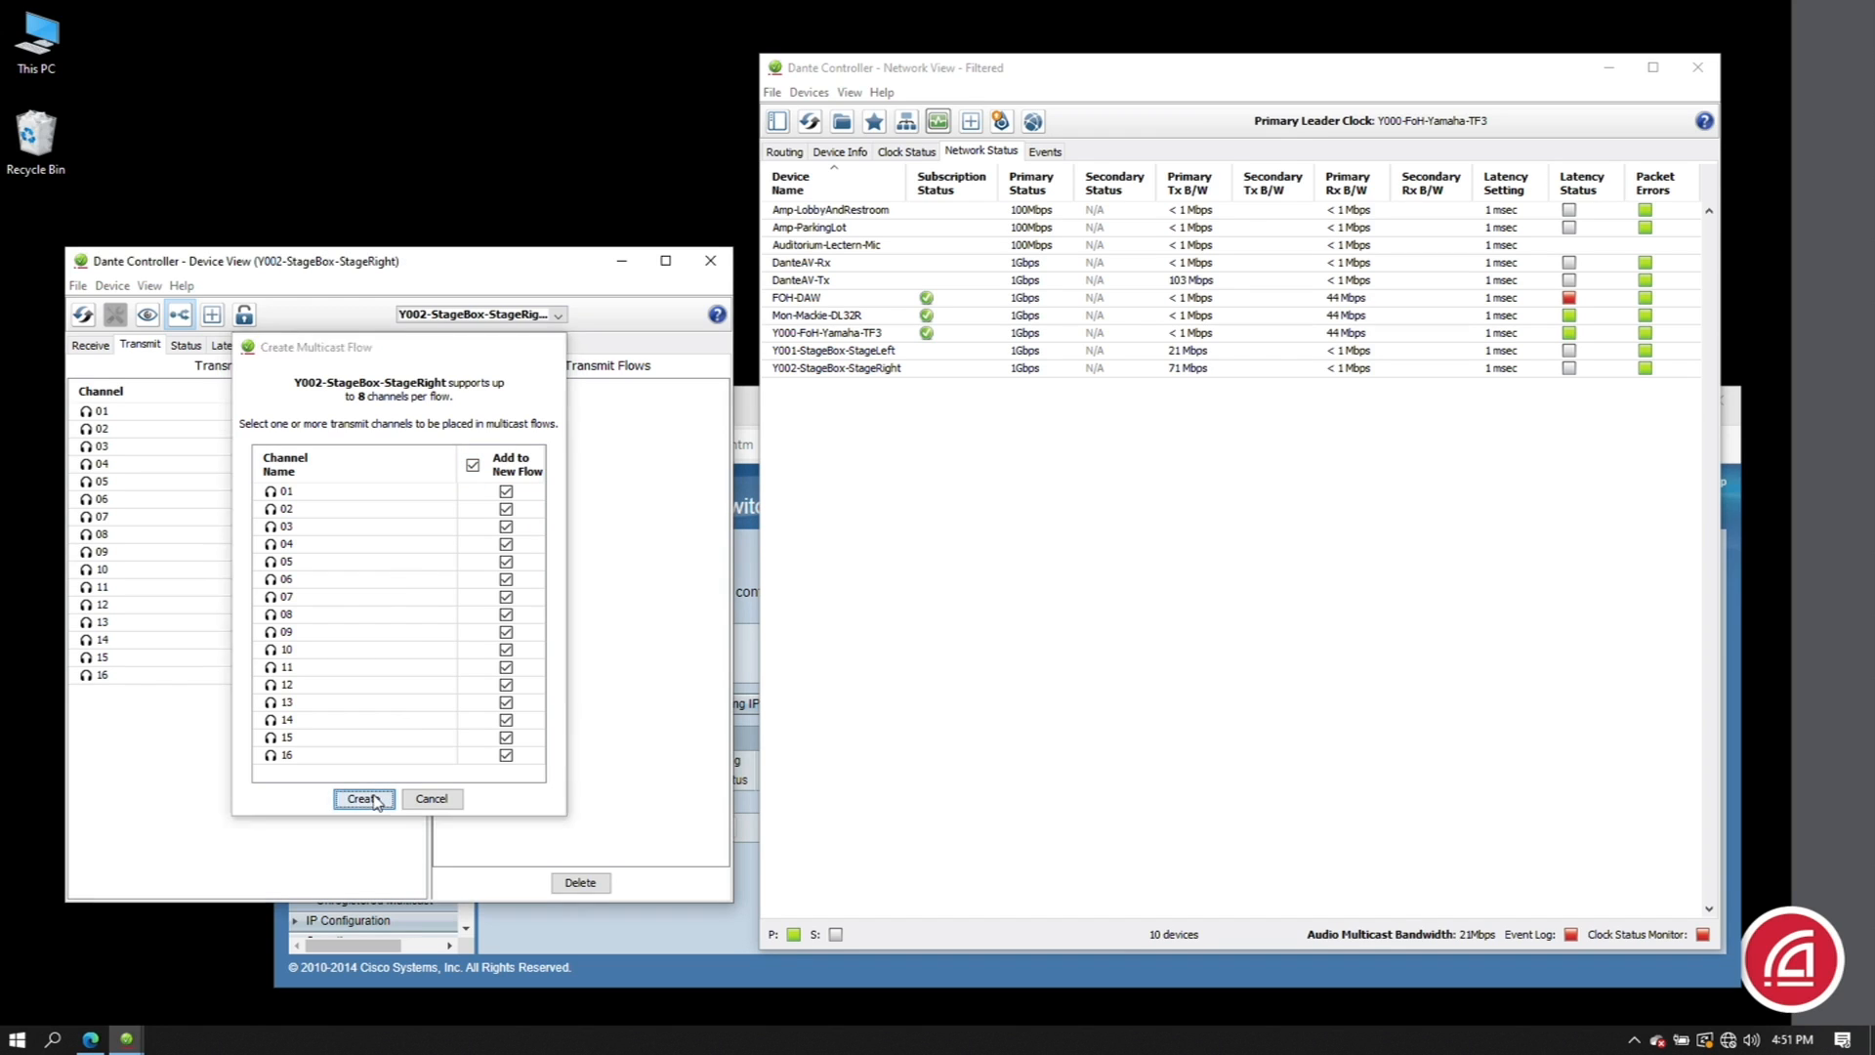
click(364, 799)
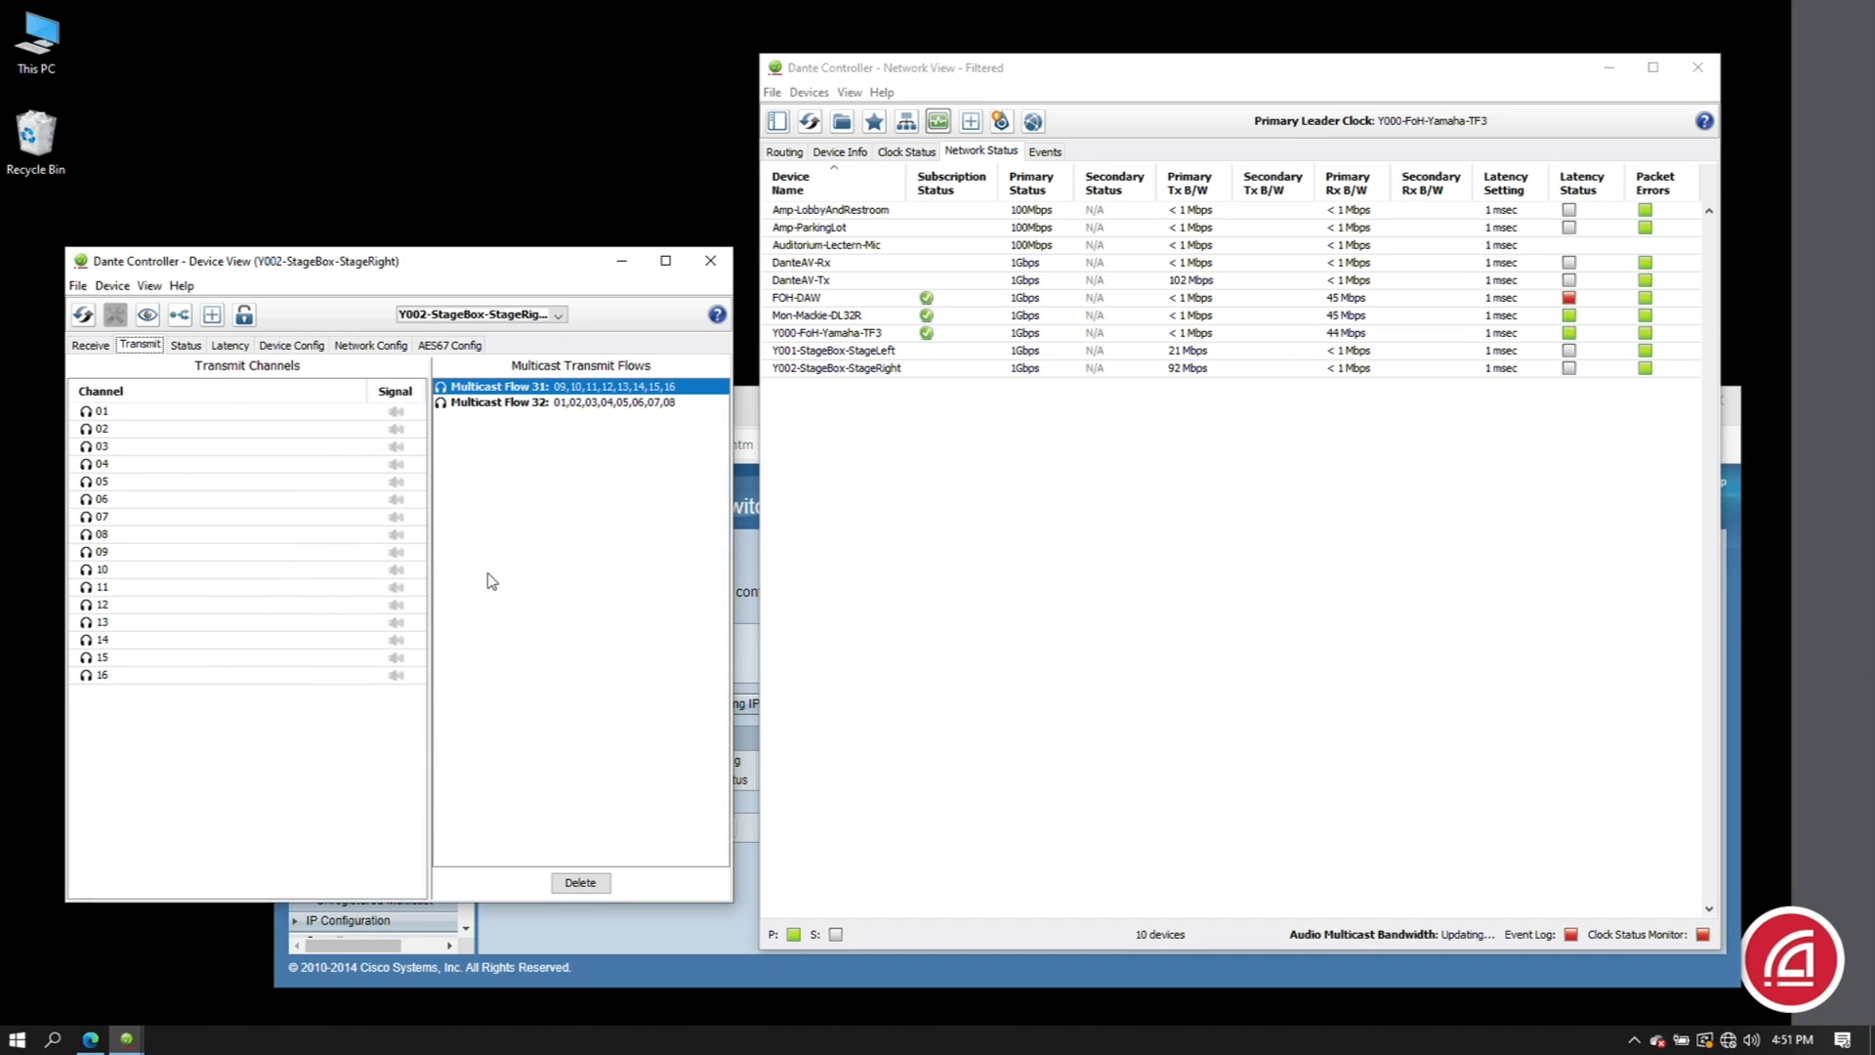